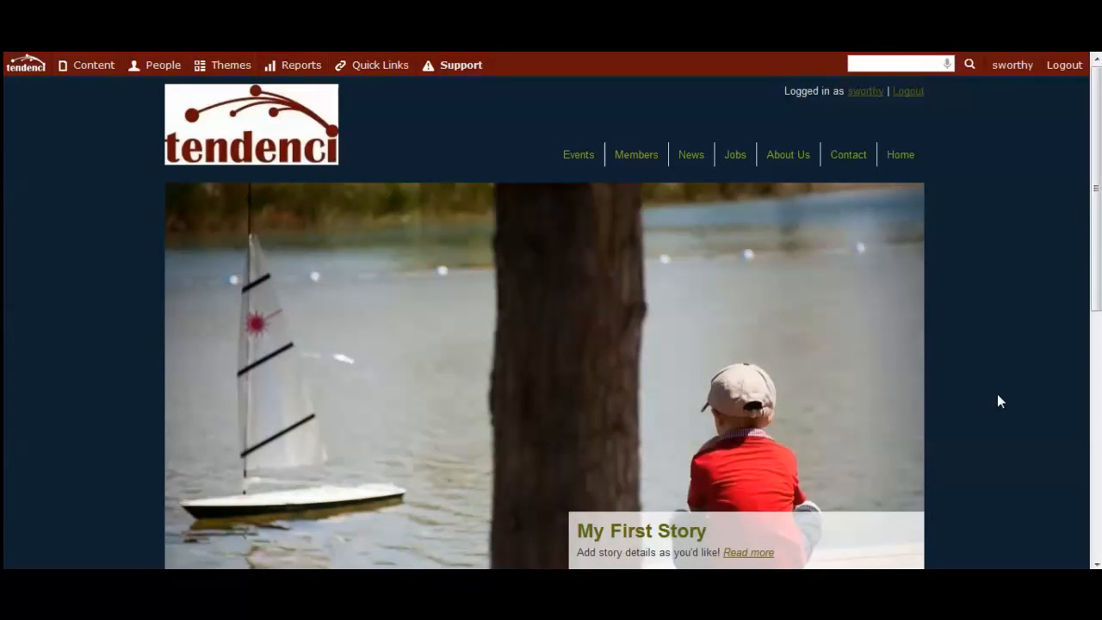
{"action": "mouse_move", "coordinate": [191, 244]}
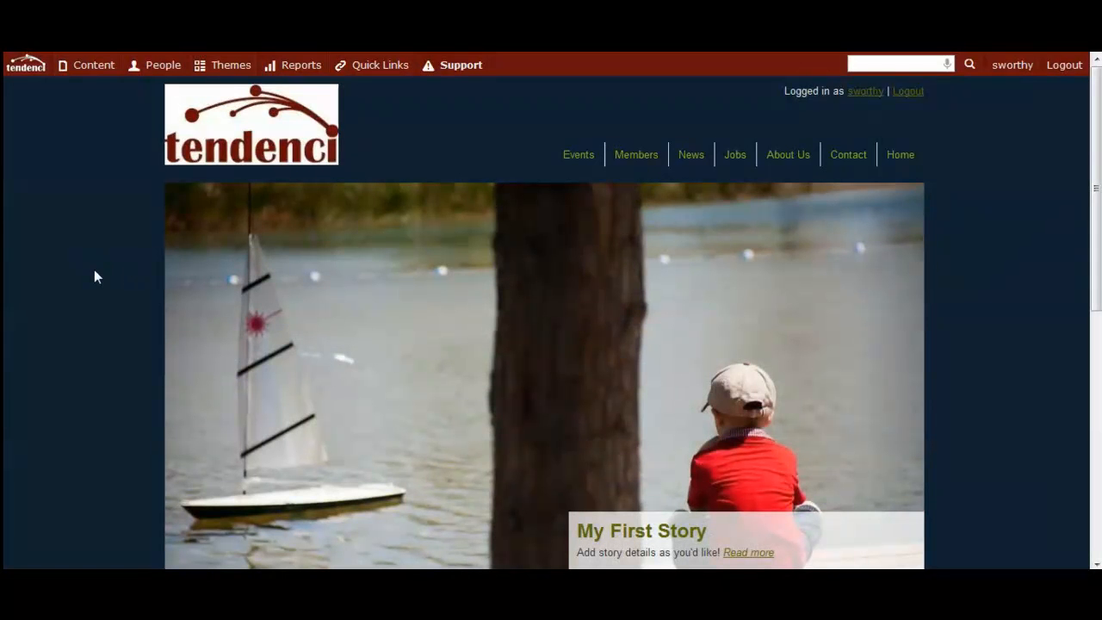
{"action": "mouse_move", "coordinate": [107, 277]}
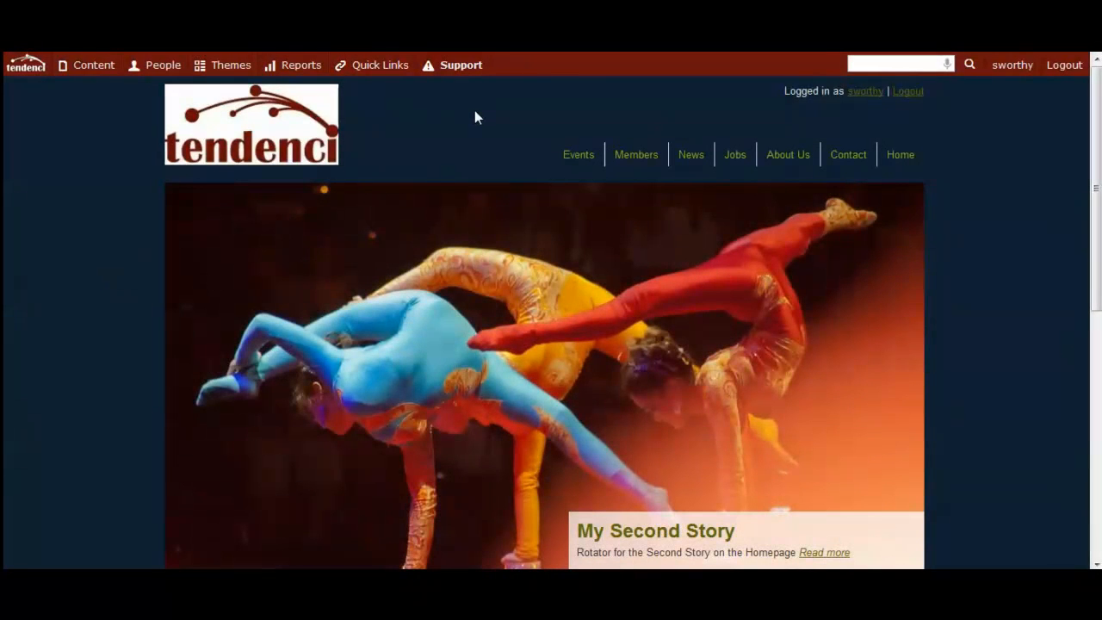
Step: Show the Quick Links dropdown of administrative shortcuts from the home page
{"action": "left_click", "coordinate": [379, 65]}
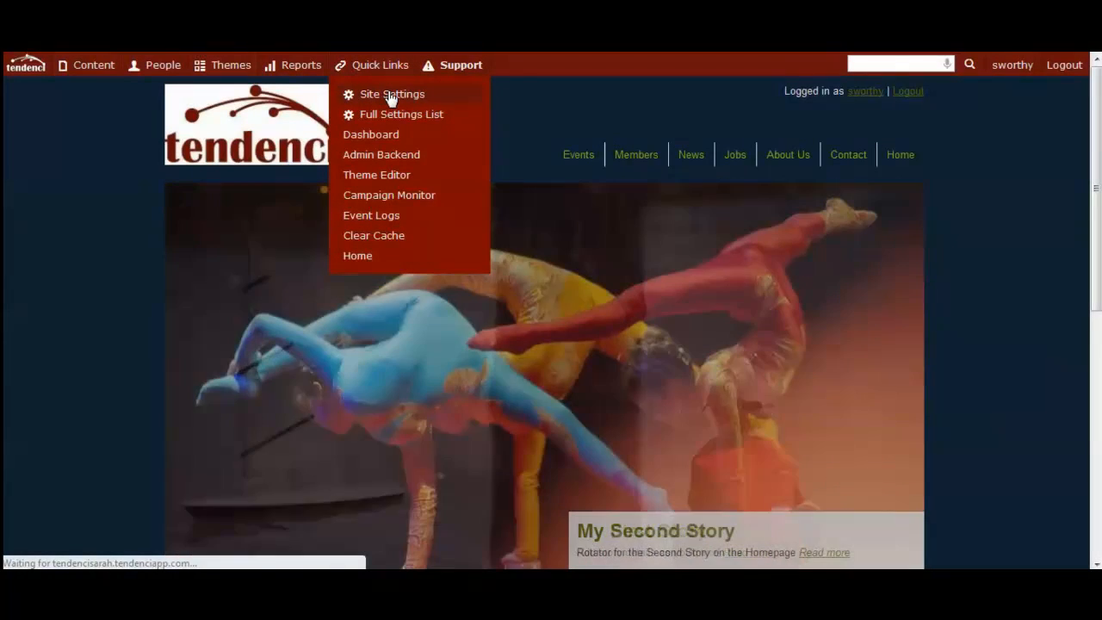
Step: Go to Site Settings and review the address, admin email, contact, currency and location fields
{"action": "left_click", "coordinate": [393, 93]}
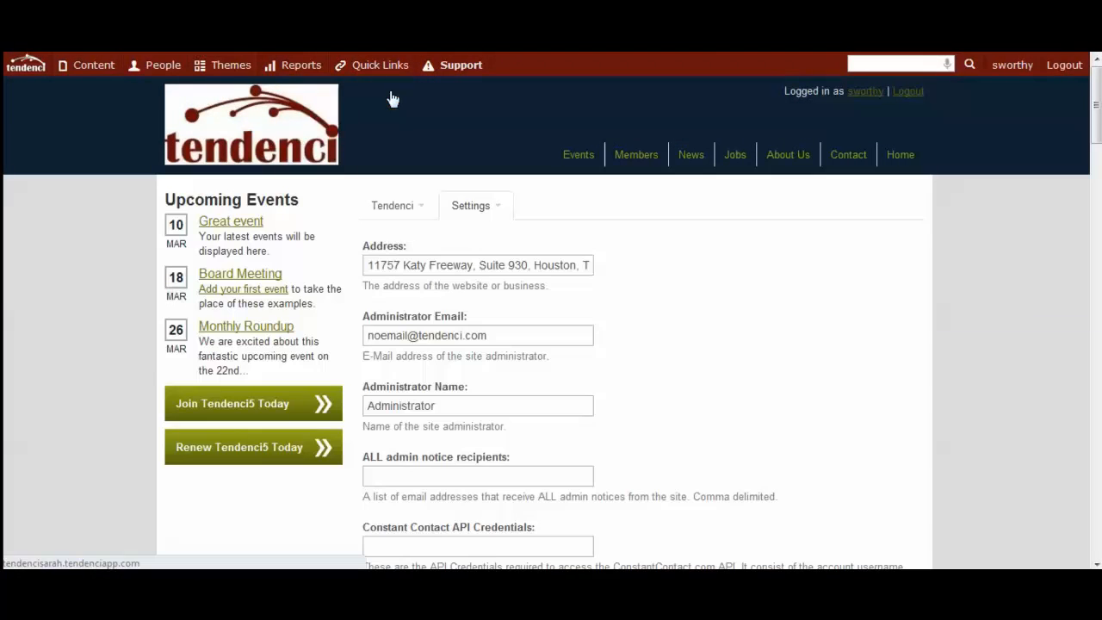
{"action": "scroll", "scroll_direction": "down", "scroll_amount": 3}
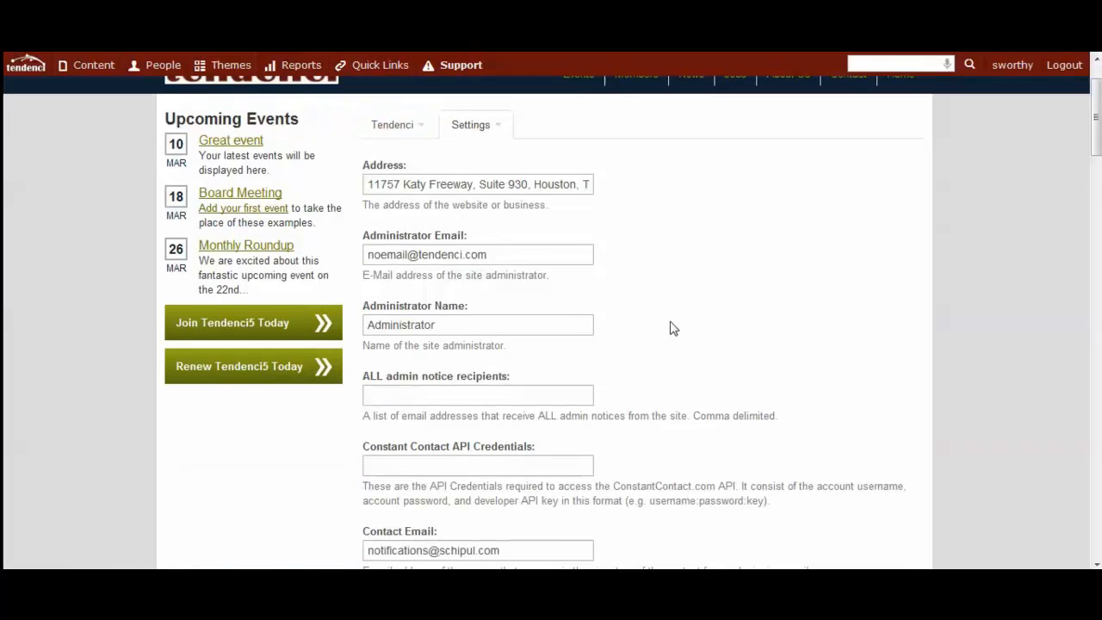
{"action": "mouse_move", "coordinate": [633, 315]}
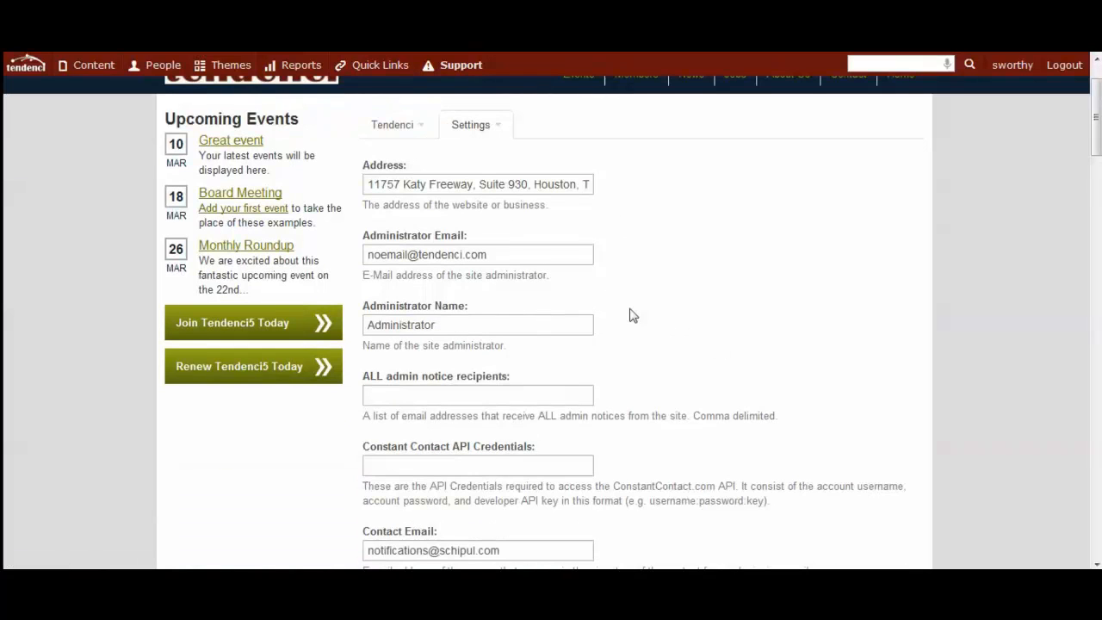
{"action": "scroll", "scroll_direction": "down", "scroll_amount": 3}
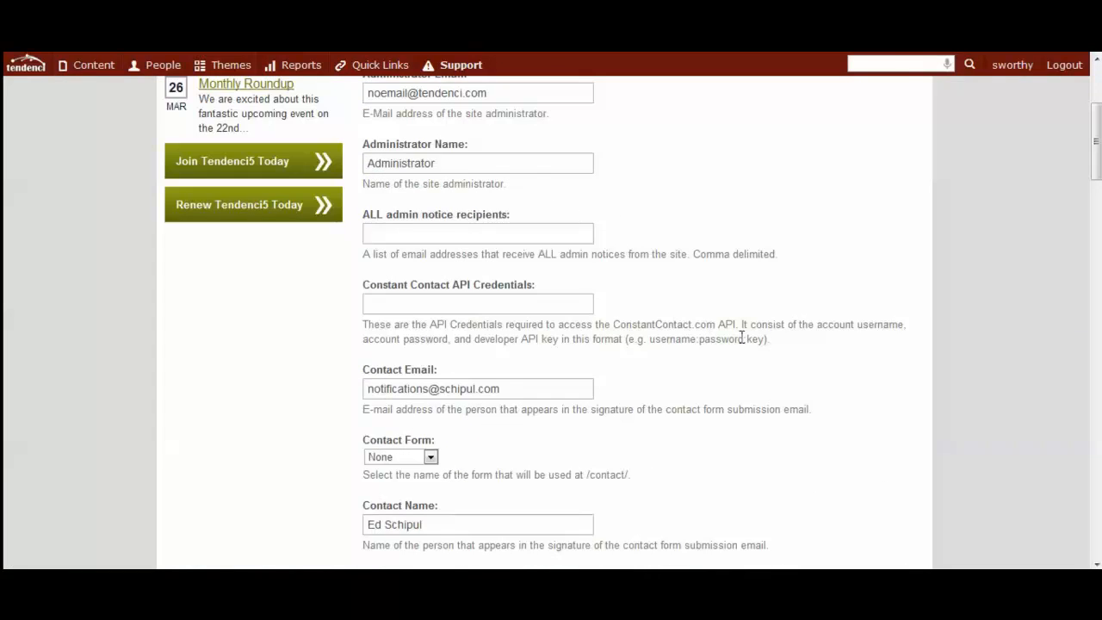
{"action": "scroll", "scroll_direction": "down", "scroll_amount": 3}
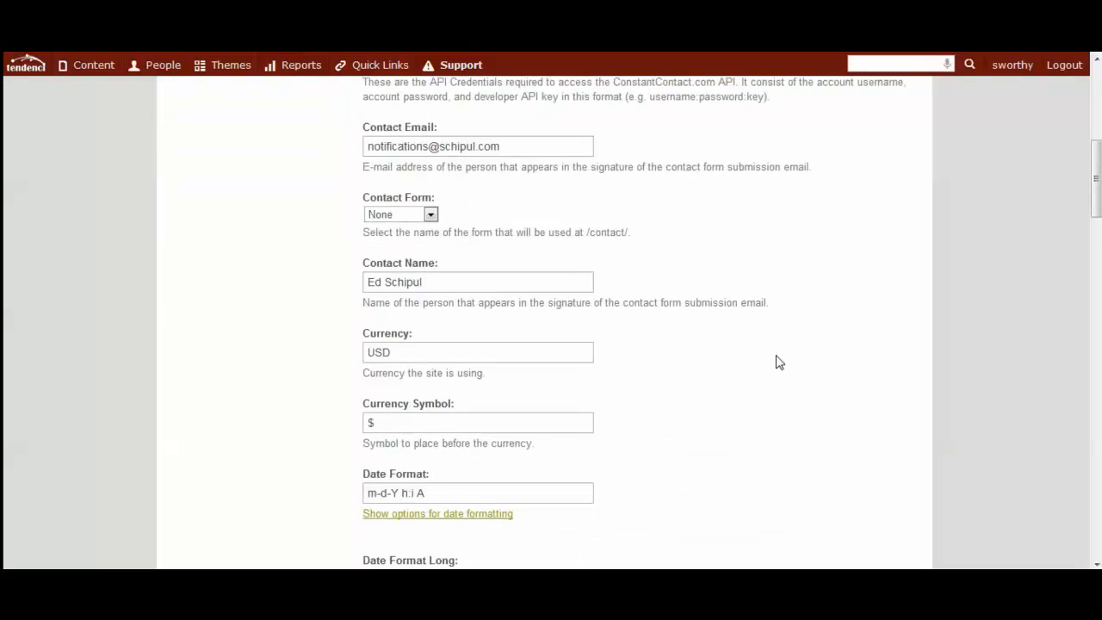
{"action": "scroll", "scroll_direction": "down", "scroll_amount": 3}
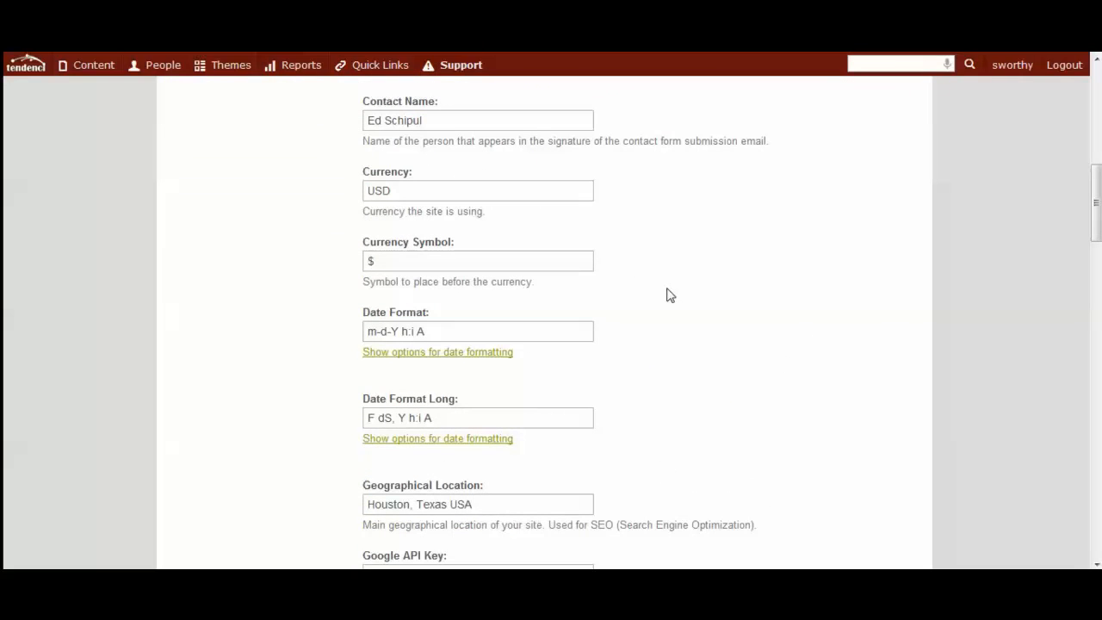
{"action": "scroll", "scroll_direction": "down", "scroll_amount": 3}
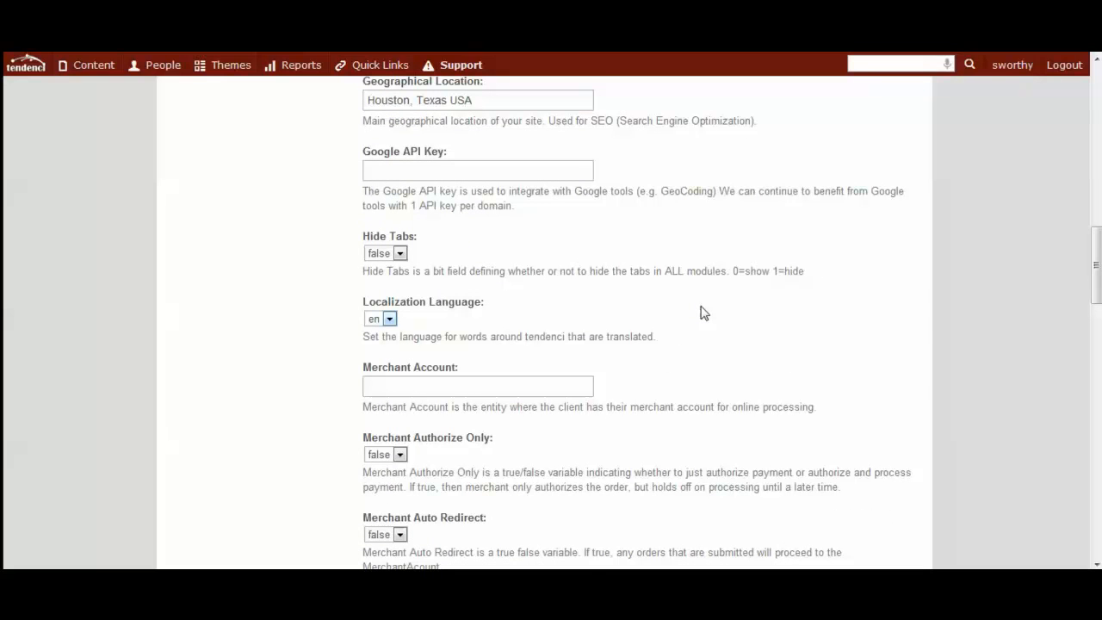
Step: Scroll to the Site URL, tax ID, time zone, captcha and webmaster fields above Update Settings
{"action": "scroll", "scroll_direction": "down", "scroll_amount": 3}
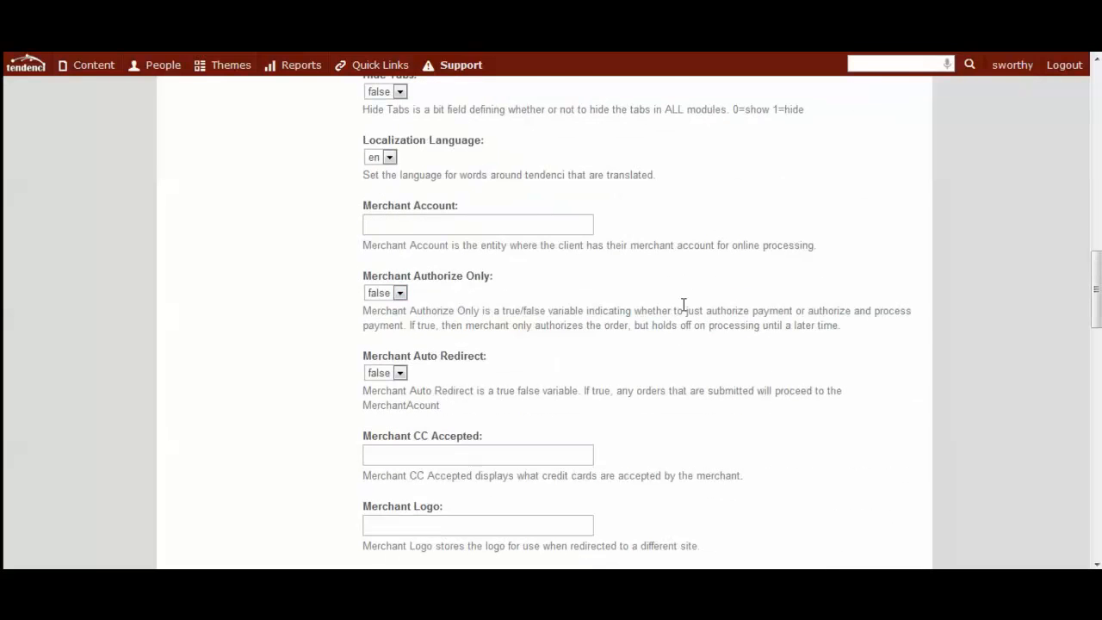
{"action": "mouse_move", "coordinate": [303, 292]}
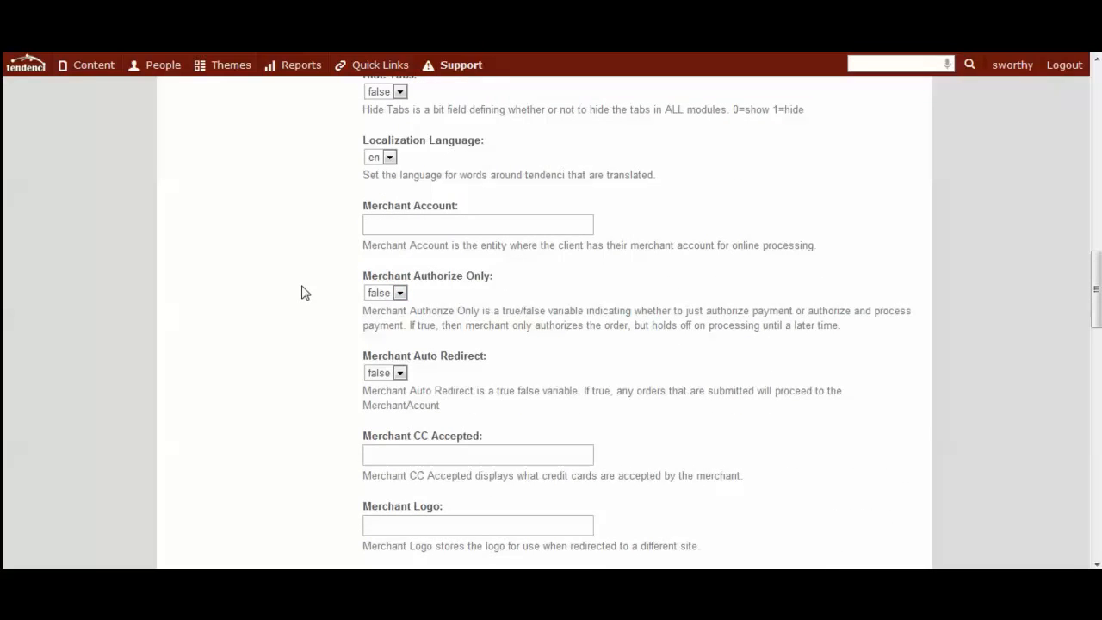
{"action": "mouse_move", "coordinate": [341, 241]}
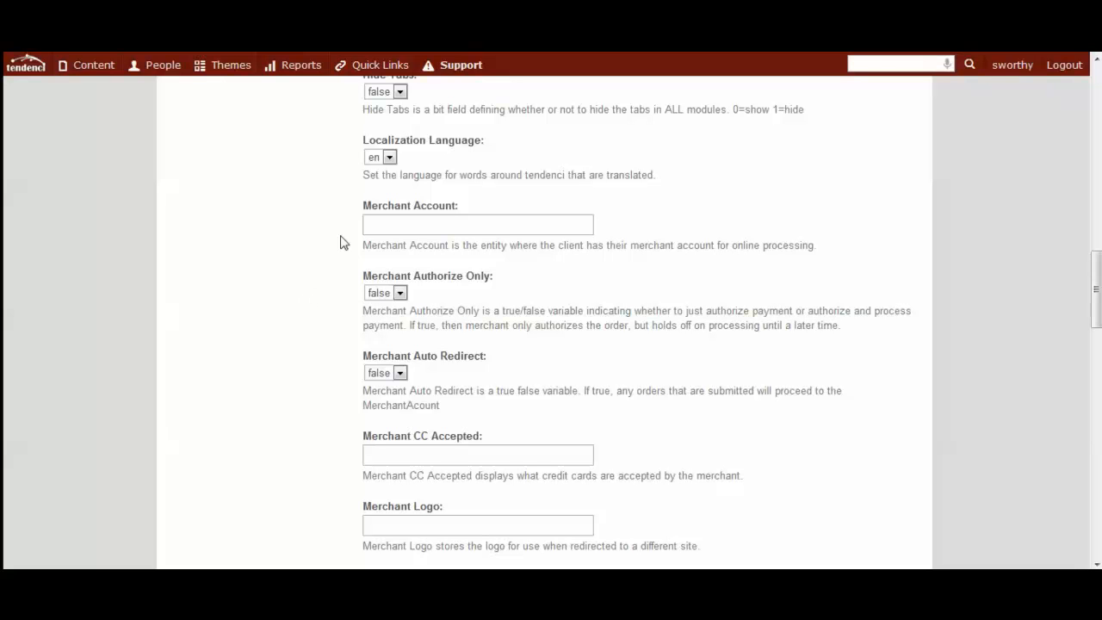
{"action": "mouse_move", "coordinate": [331, 315]}
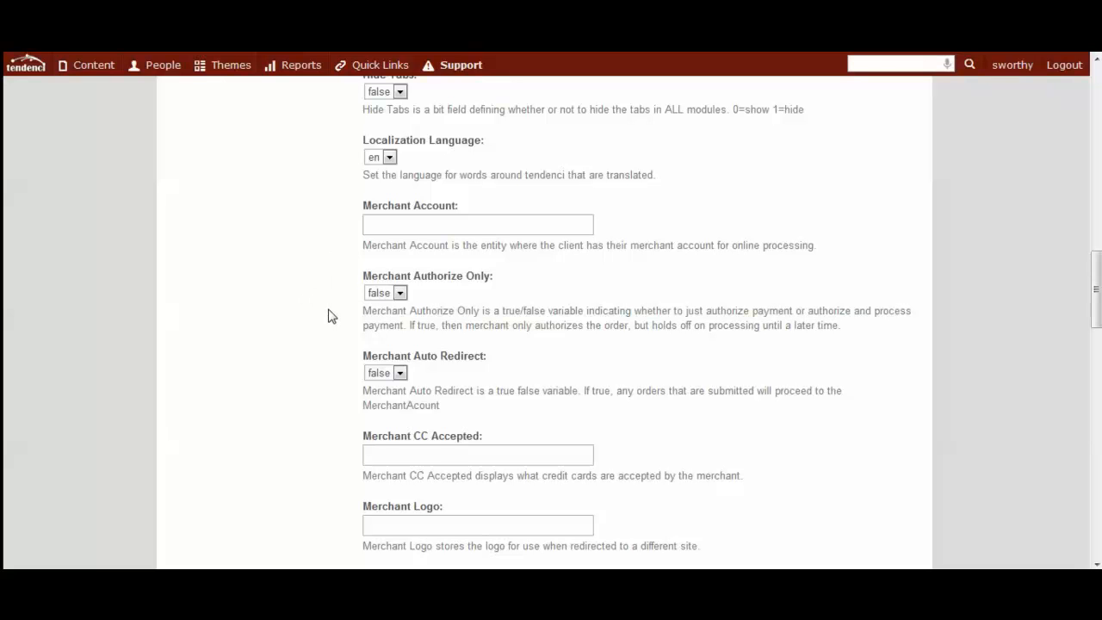
{"action": "scroll", "scroll_direction": "down", "scroll_amount": 3}
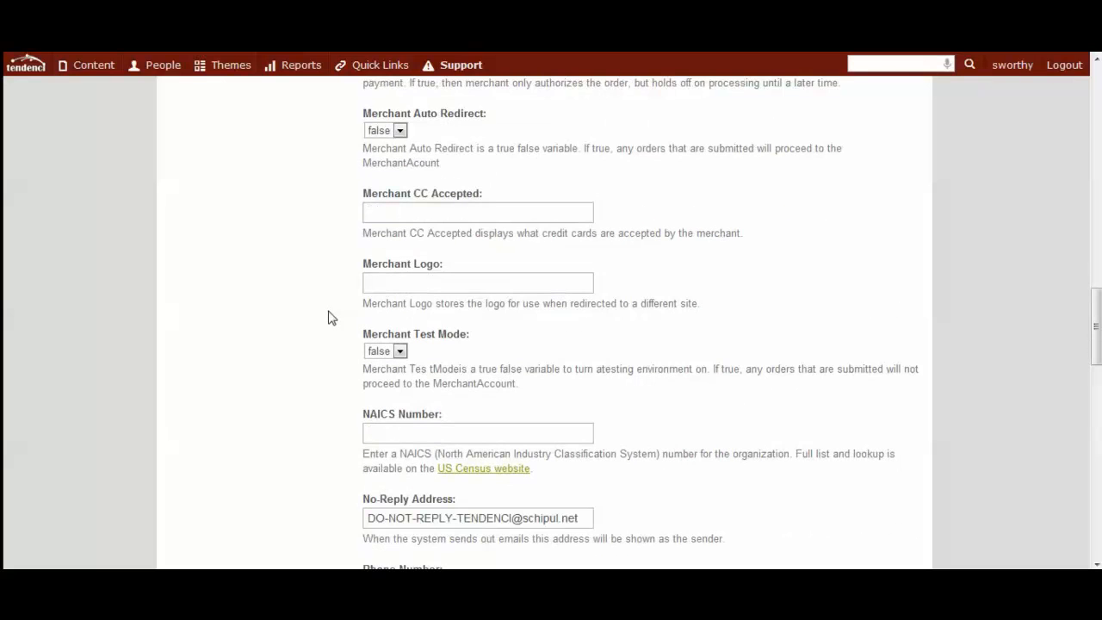
{"action": "scroll", "scroll_direction": "down", "scroll_amount": 3}
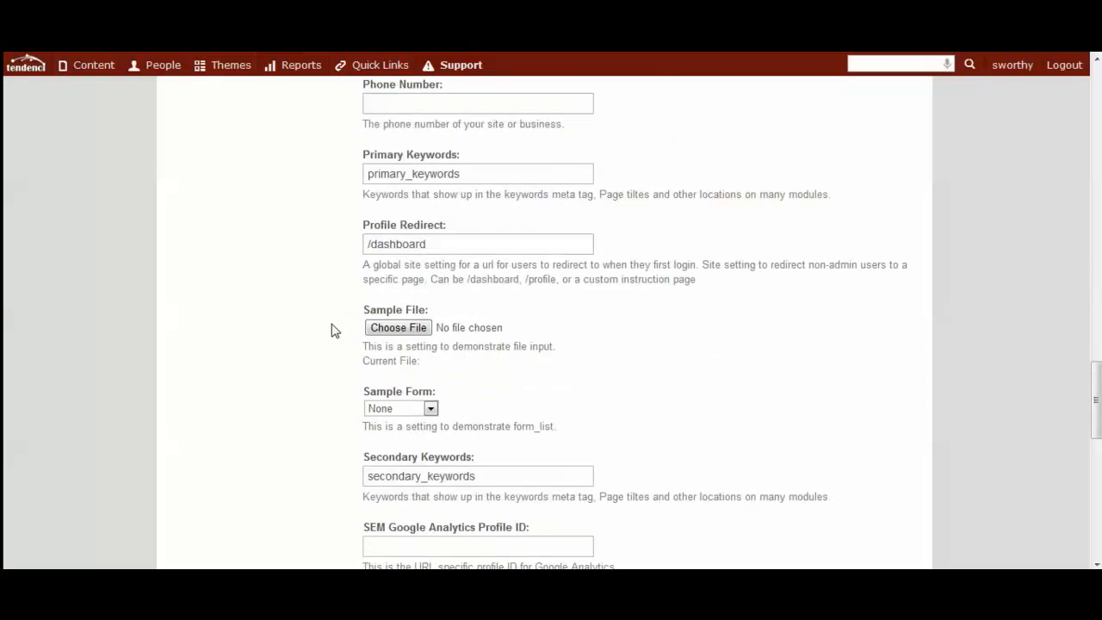
{"action": "mouse_move", "coordinate": [325, 265]}
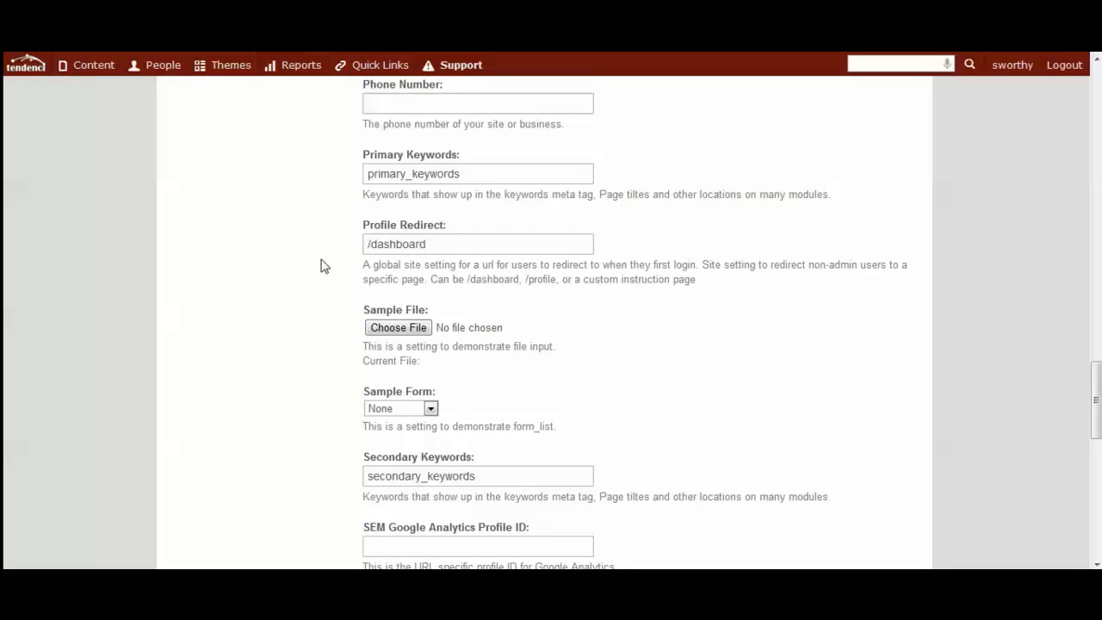
{"action": "scroll", "scroll_direction": "down", "scroll_amount": 3}
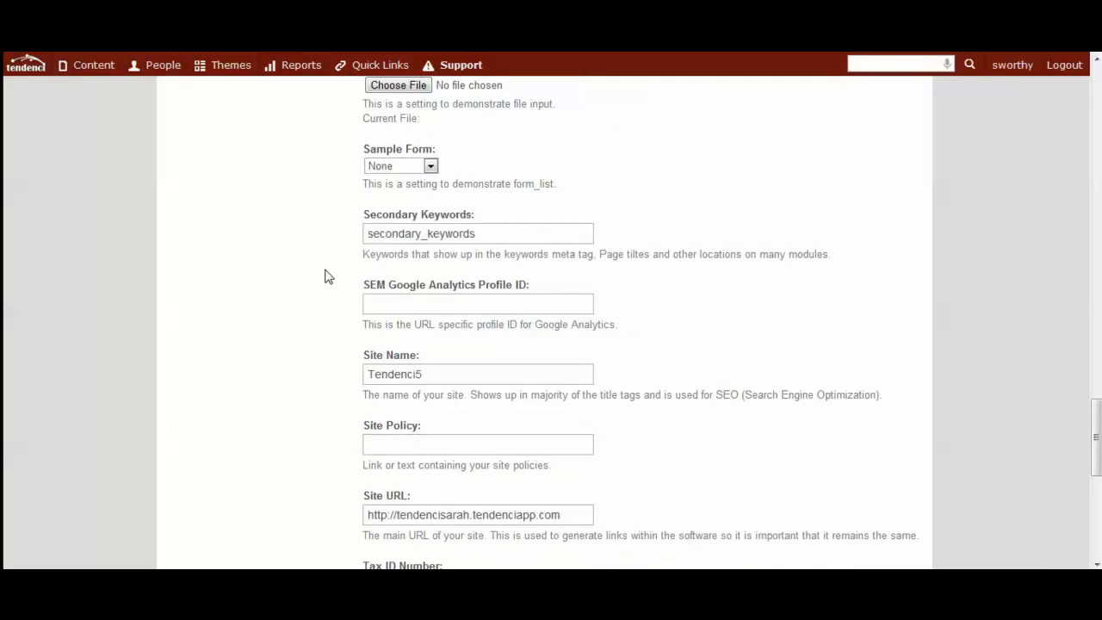
{"action": "scroll", "scroll_direction": "down", "scroll_amount": 3}
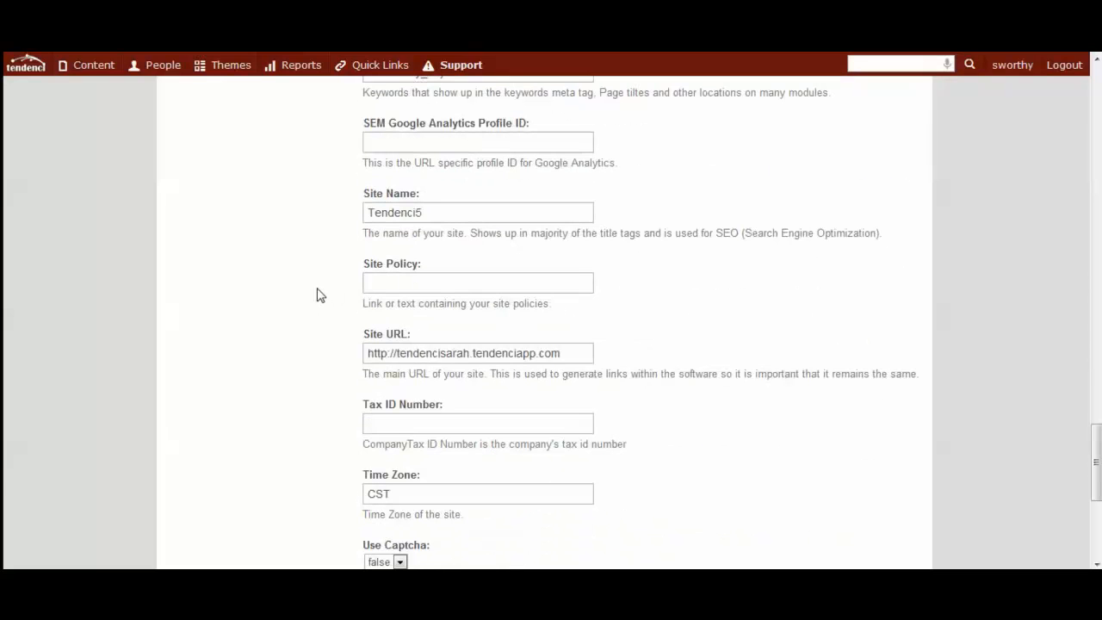
{"action": "mouse_move", "coordinate": [346, 368]}
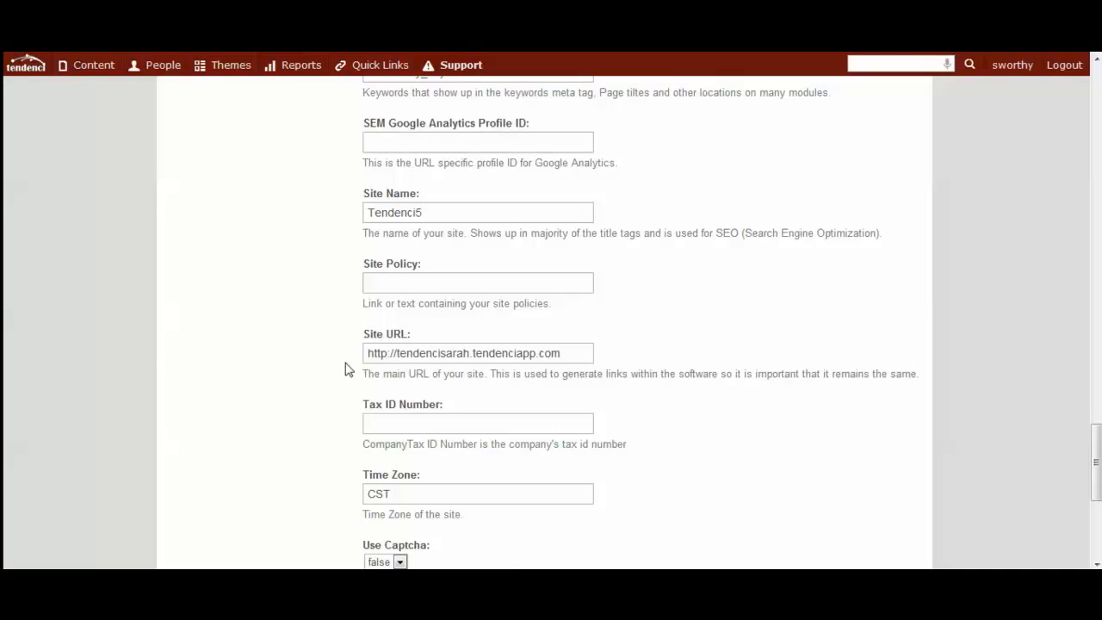
{"action": "scroll", "scroll_direction": "down", "scroll_amount": 3}
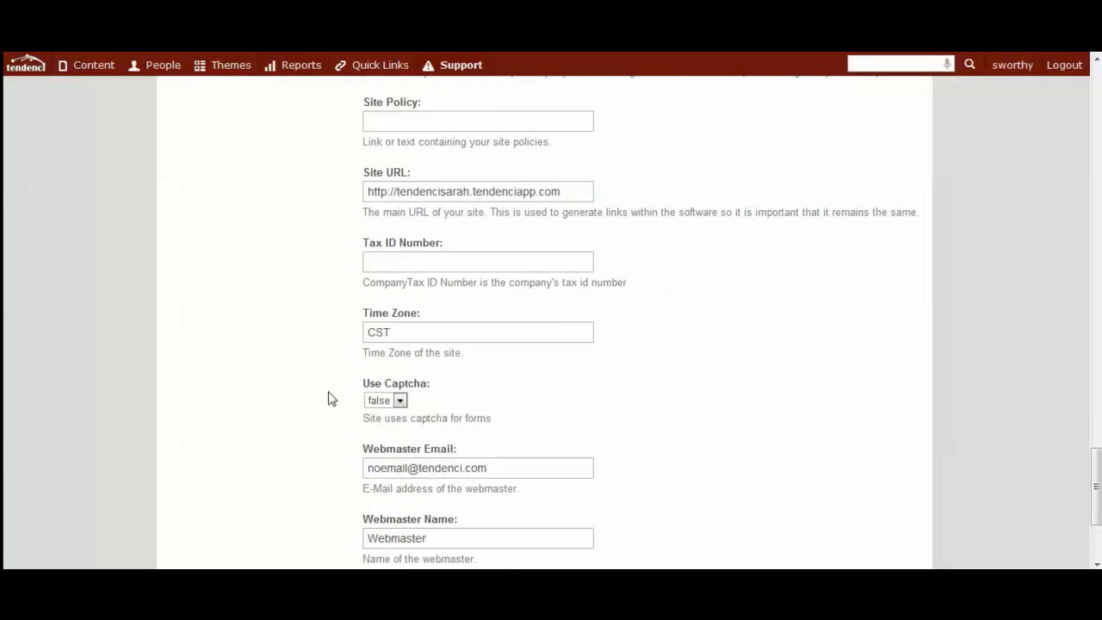
{"action": "scroll", "scroll_direction": "down", "scroll_amount": 3}
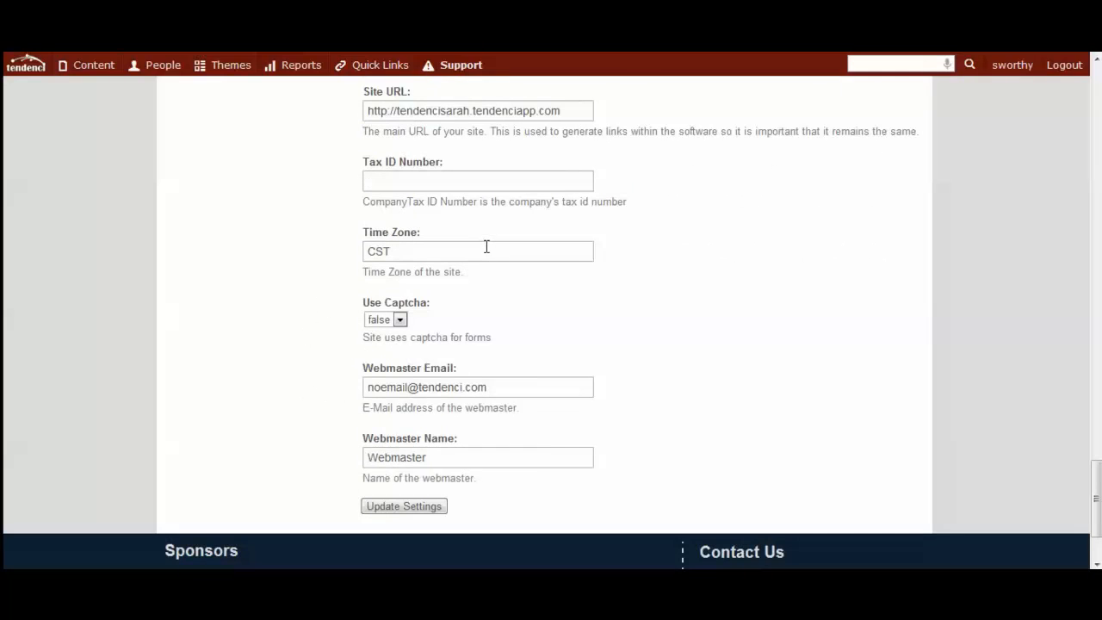
{"action": "left_click", "coordinate": [478, 251]}
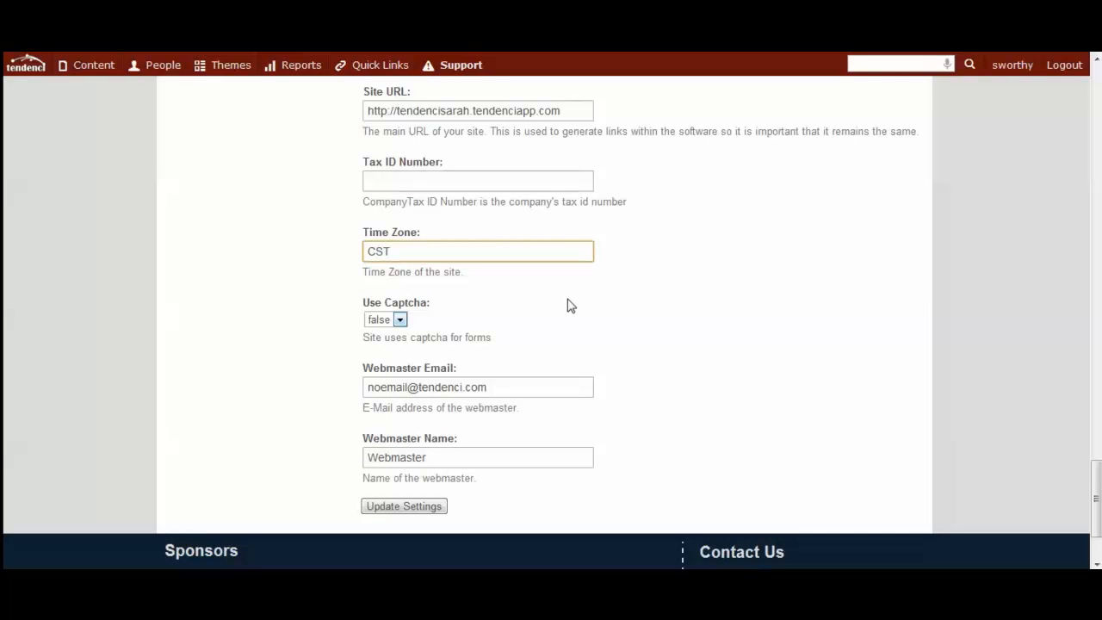
{"action": "left_click", "coordinate": [478, 251]}
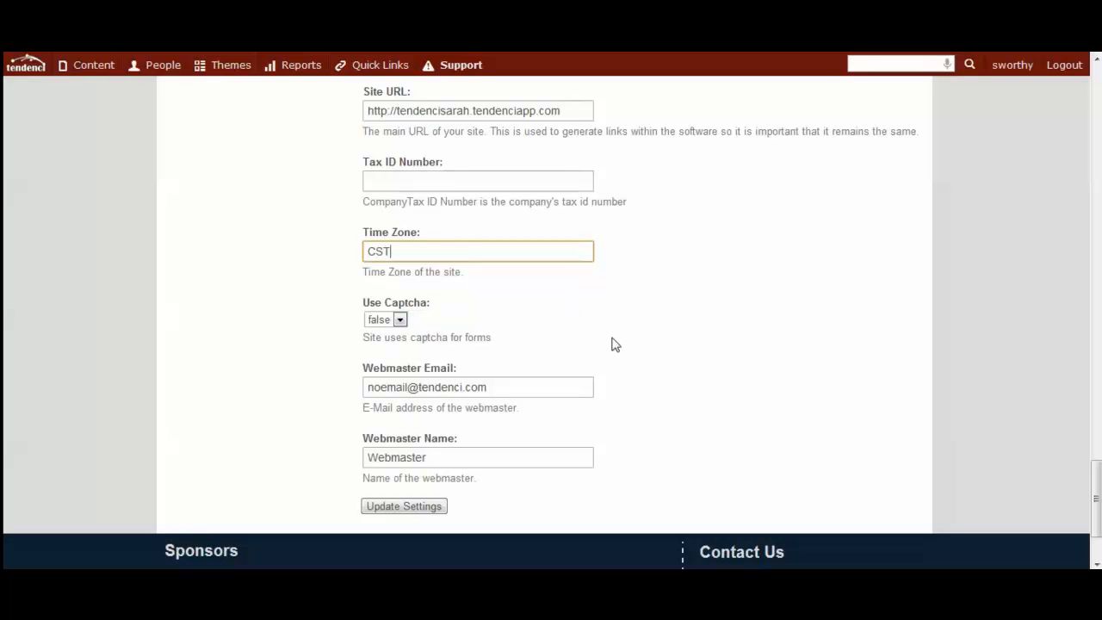
{"action": "mouse_move", "coordinate": [616, 319]}
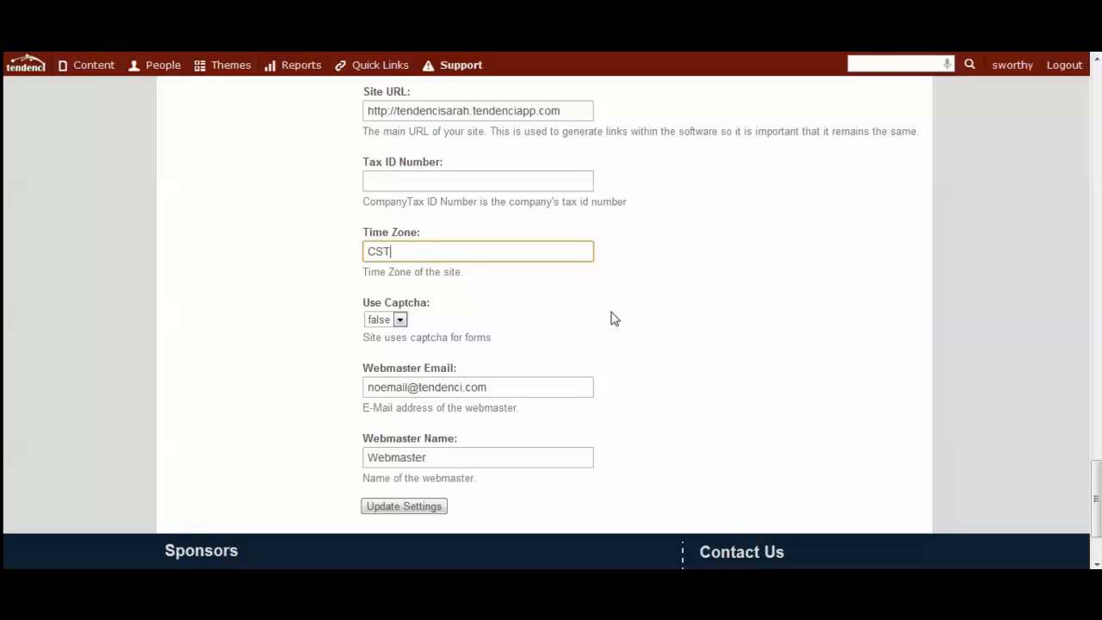
{"action": "scroll", "scroll_direction": "down", "scroll_amount": 3}
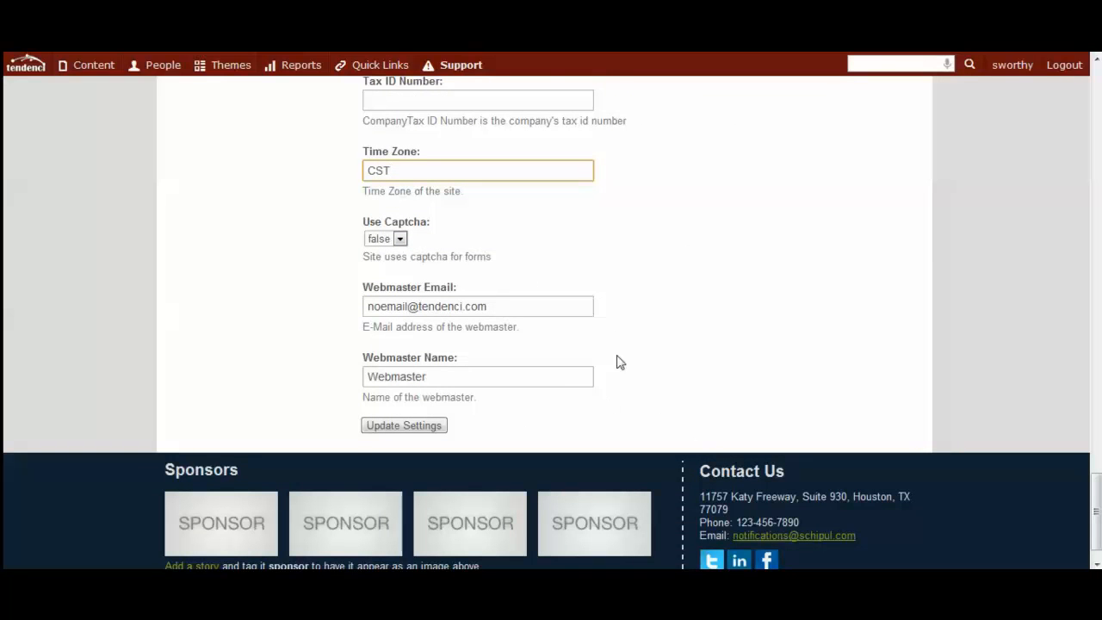
{"action": "scroll", "scroll_direction": "down", "scroll_amount": 3}
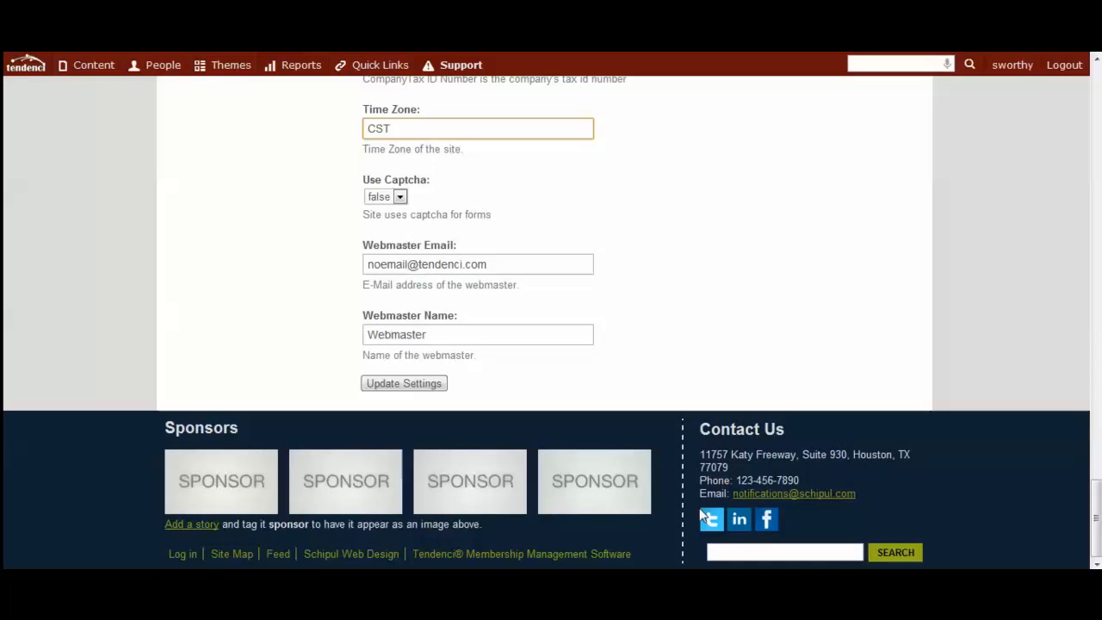
{"action": "mouse_move", "coordinate": [904, 506]}
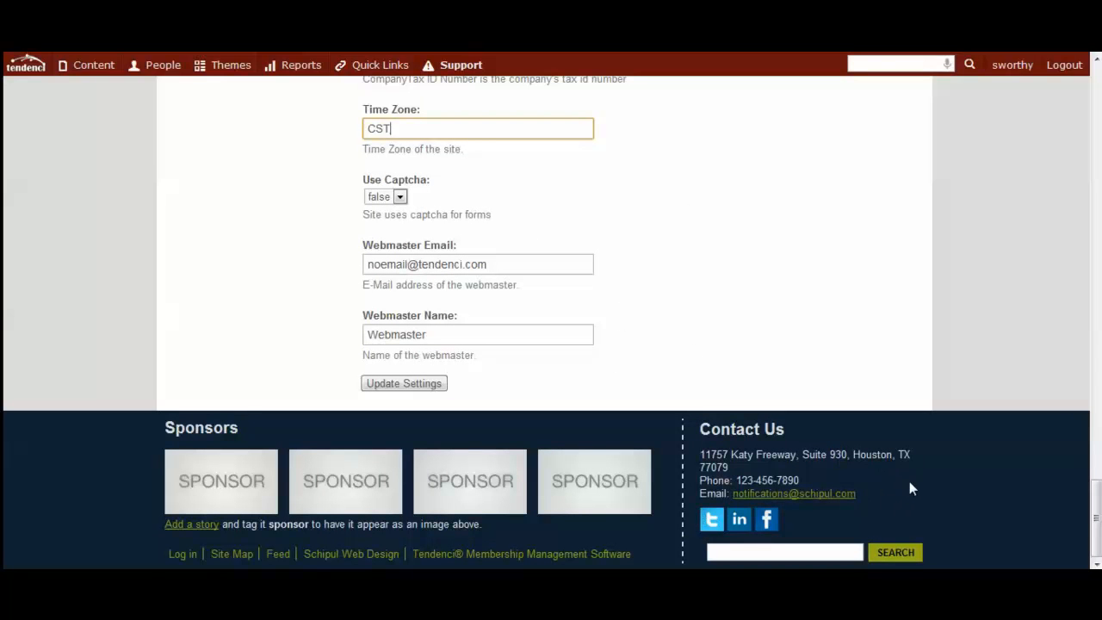
{"action": "scroll", "scroll_direction": "up", "scroll_amount": 3}
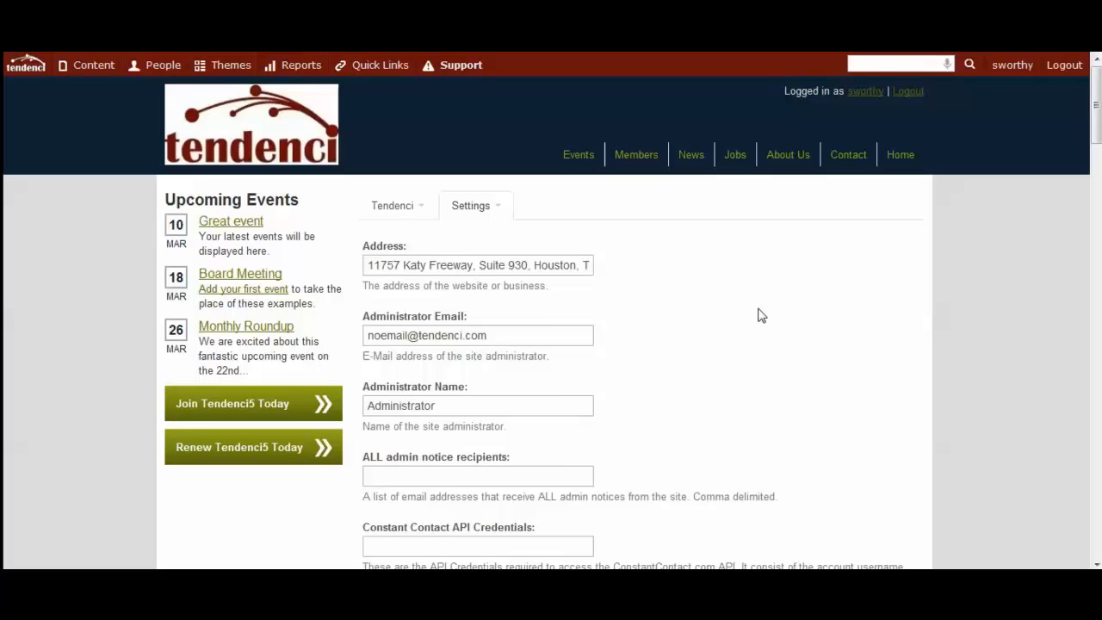
{"action": "mouse_move", "coordinate": [704, 380]}
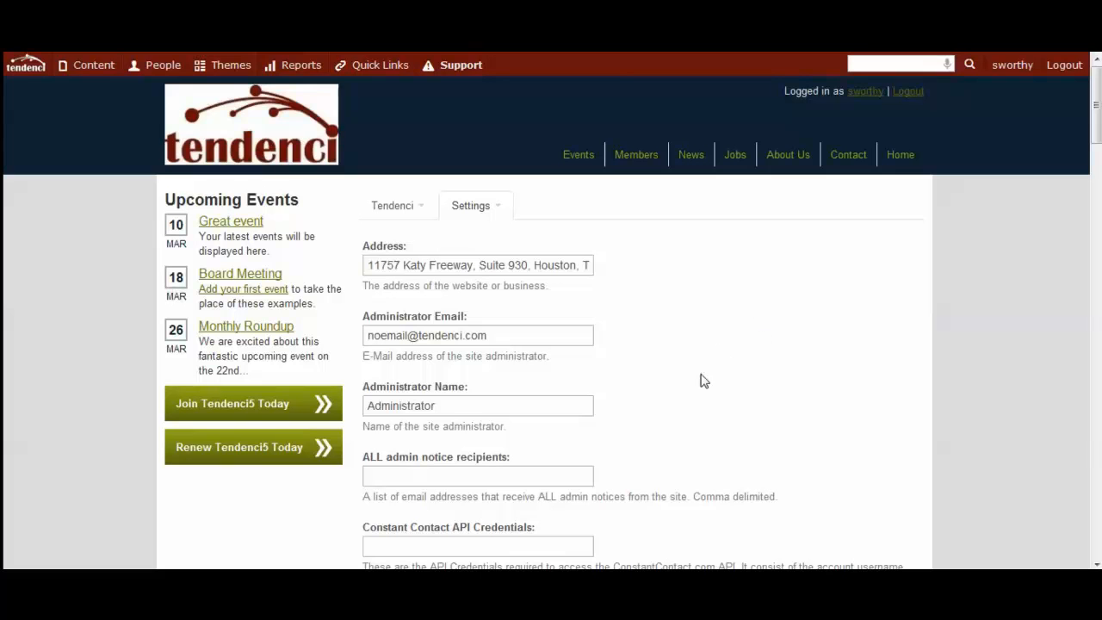
{"action": "mouse_move", "coordinate": [714, 365]}
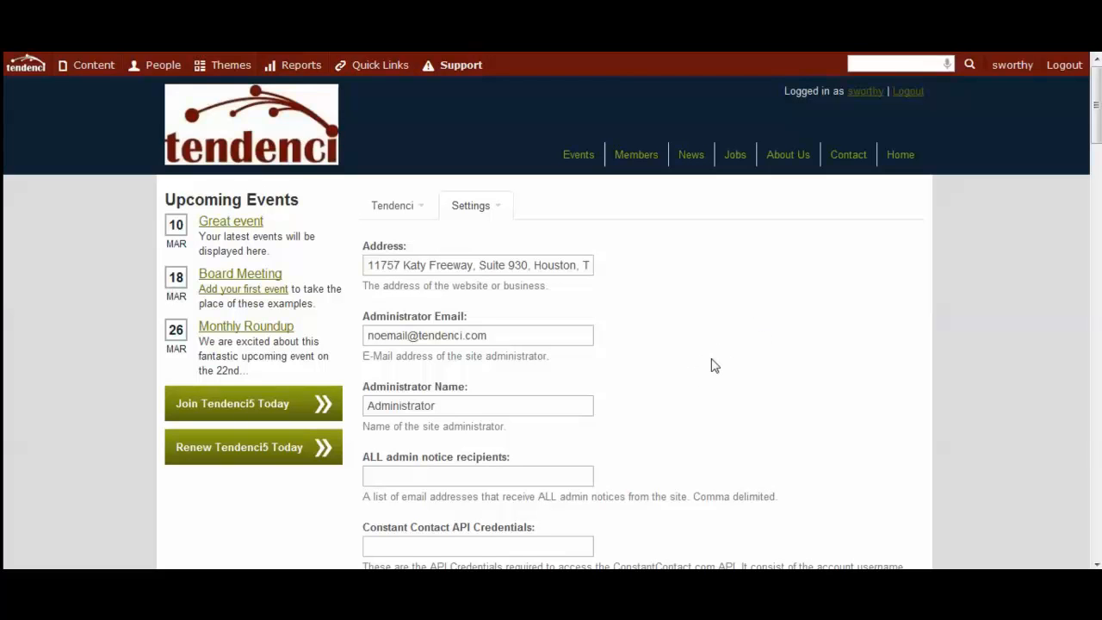
{"action": "mouse_move", "coordinate": [368, 128]}
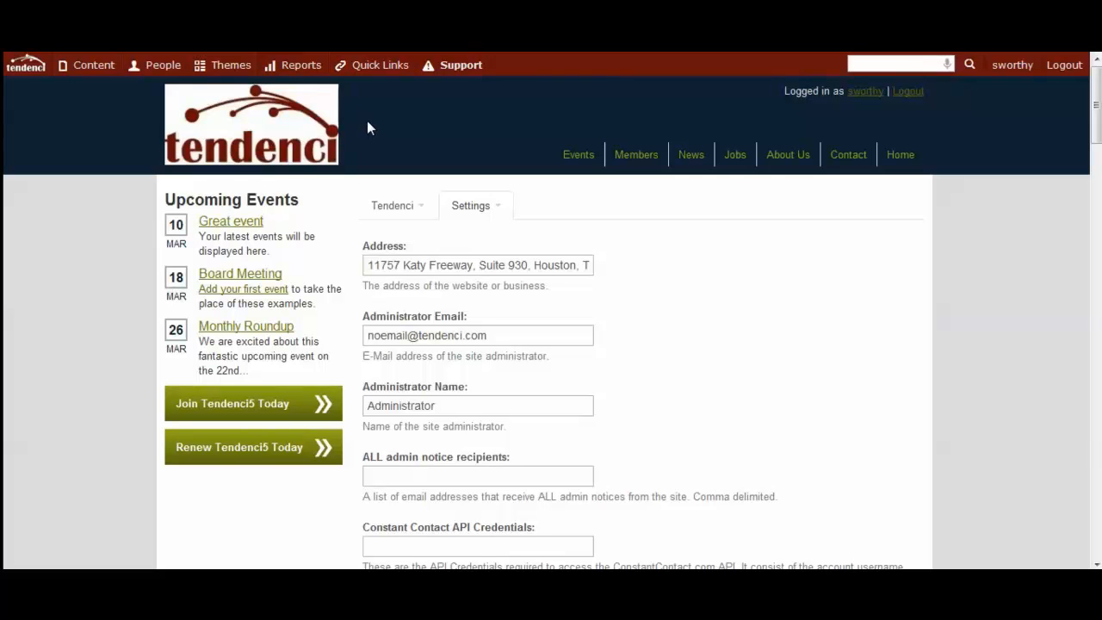
Step: Show the Themes menu with current theme, Theme Settings, Theme Editor and Change my Theme
{"action": "left_click", "coordinate": [231, 65]}
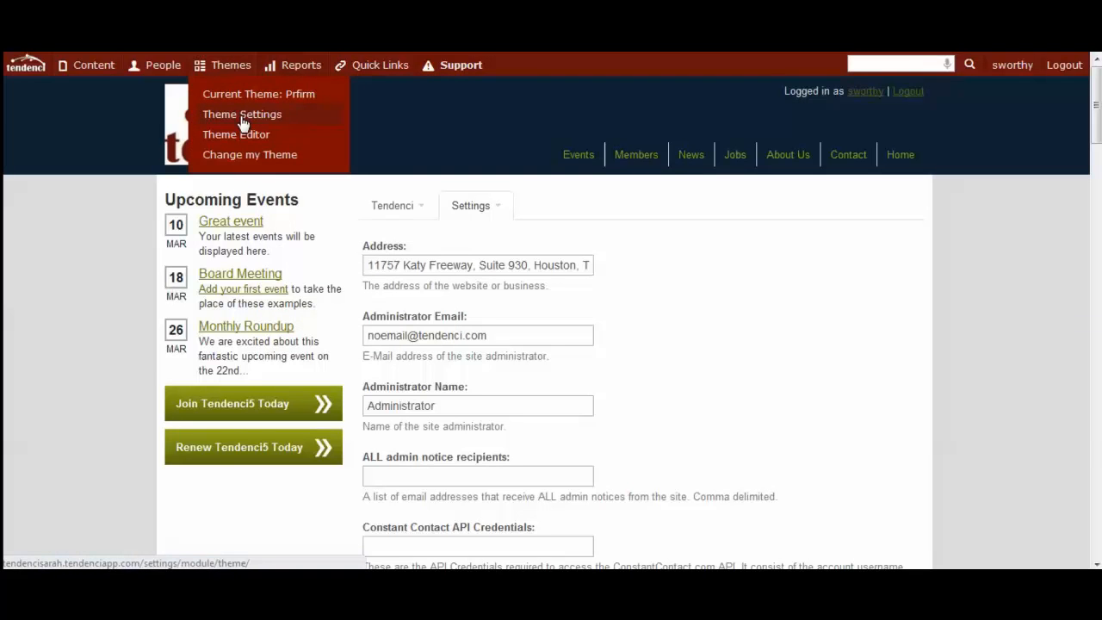
{"action": "left_click", "coordinate": [241, 113]}
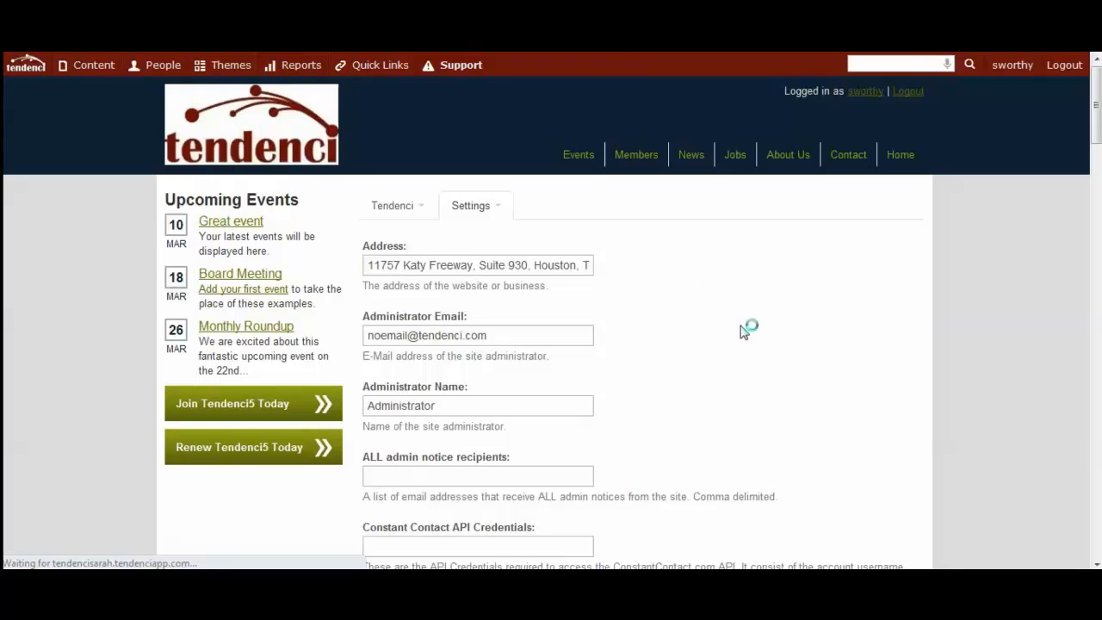
{"action": "mouse_move", "coordinate": [771, 345]}
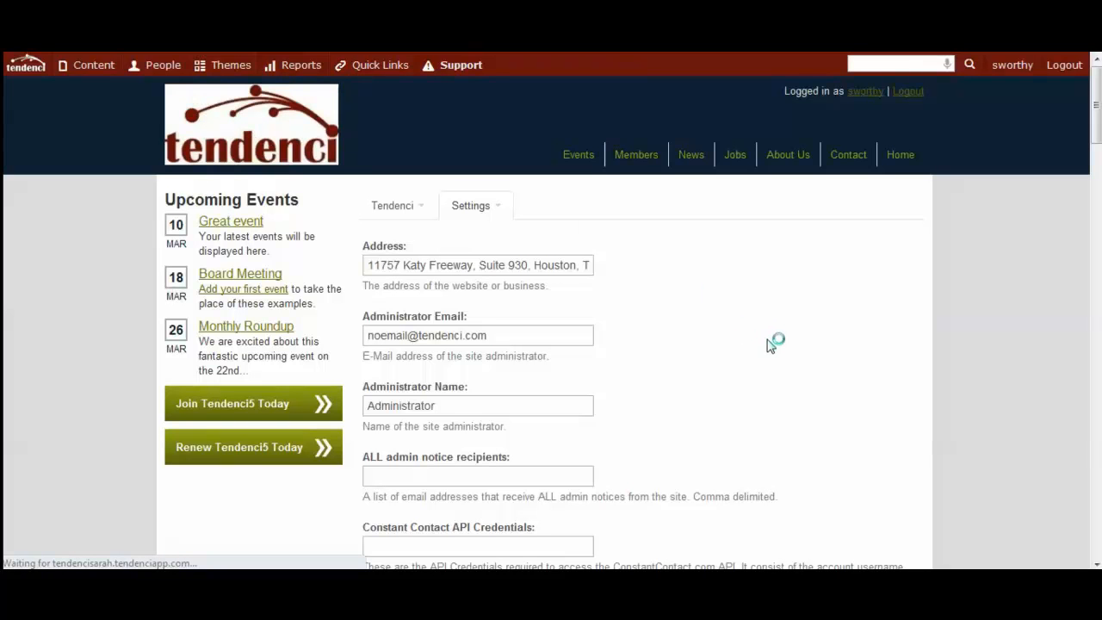
{"action": "scroll", "scroll_direction": "down", "scroll_amount": 3}
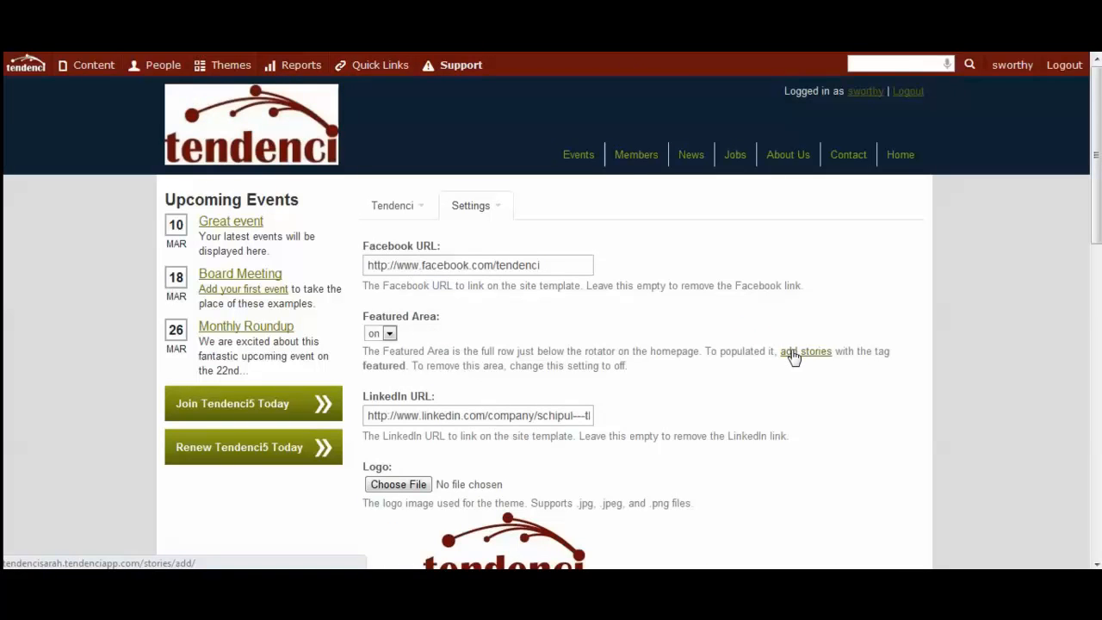
{"action": "scroll", "scroll_direction": "down", "scroll_amount": 3}
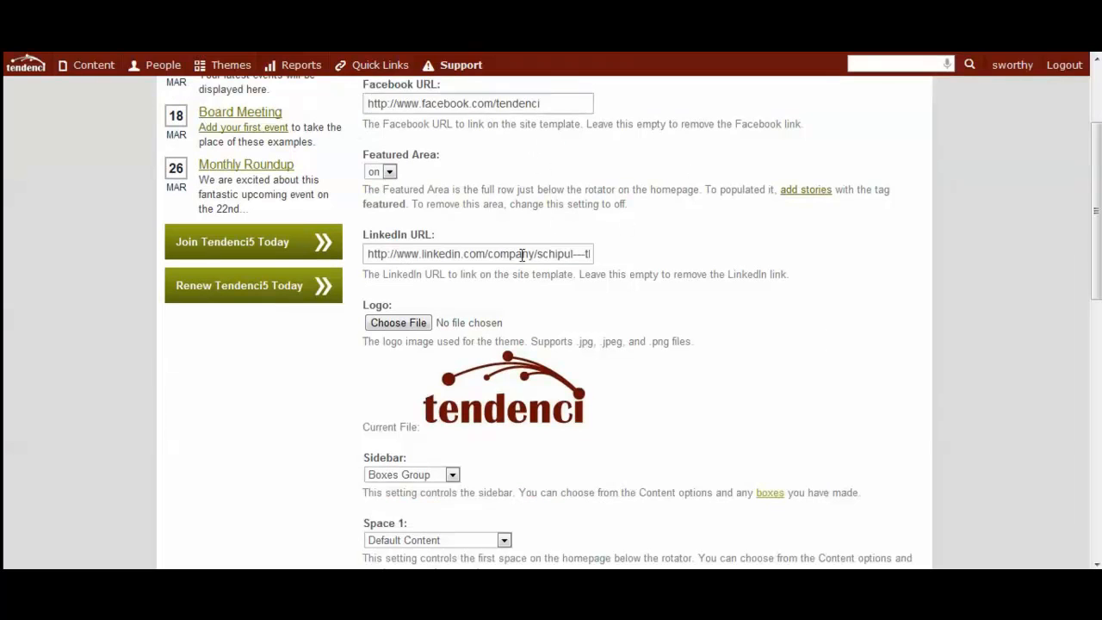
{"action": "scroll", "scroll_direction": "down", "scroll_amount": 3}
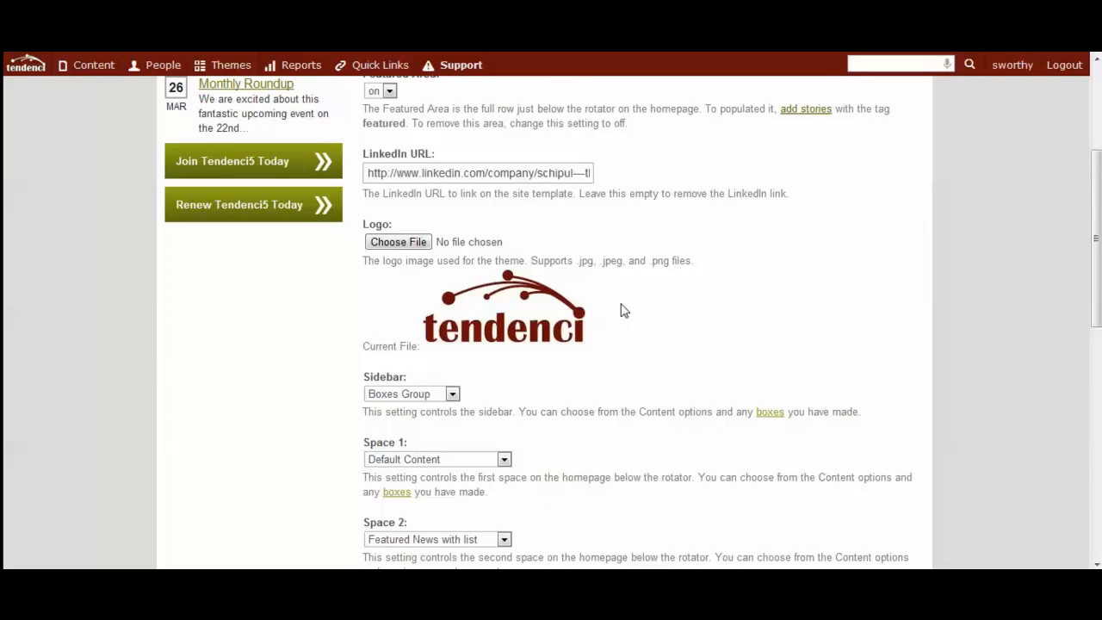
{"action": "scroll", "scroll_direction": "down", "scroll_amount": 3}
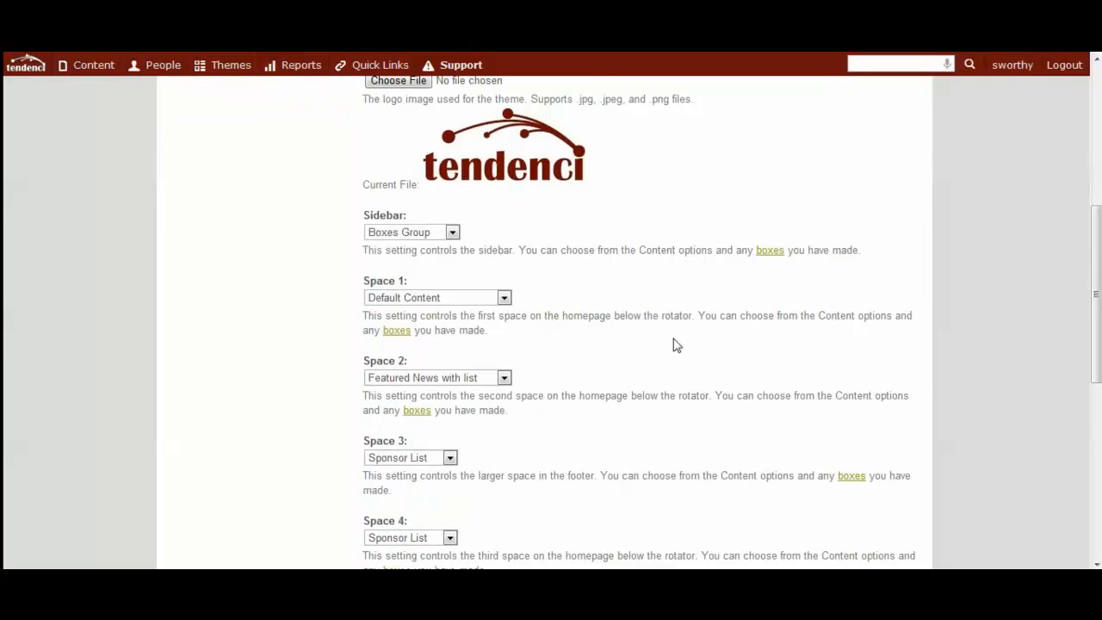
{"action": "scroll", "scroll_direction": "down", "scroll_amount": 3}
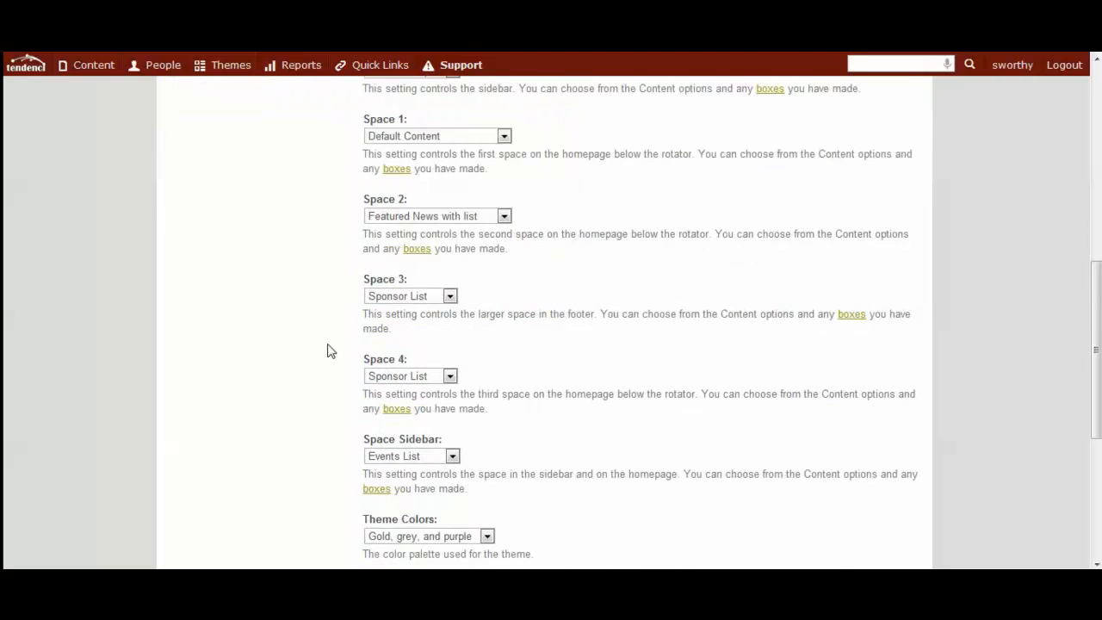
{"action": "scroll", "scroll_direction": "down", "scroll_amount": 3}
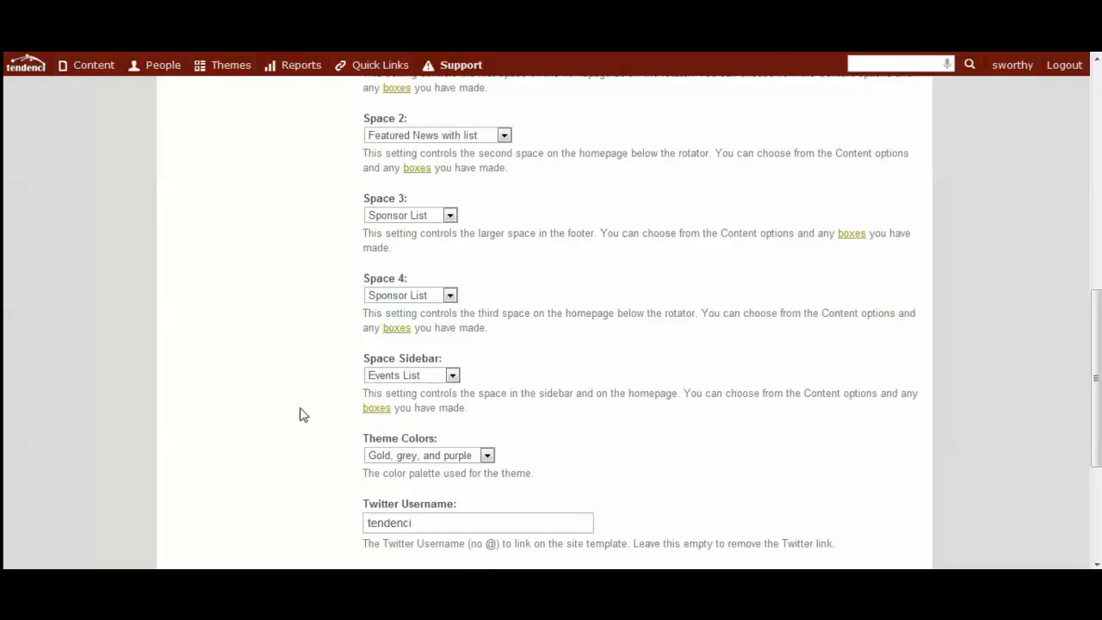
{"action": "scroll", "scroll_direction": "down", "scroll_amount": 3}
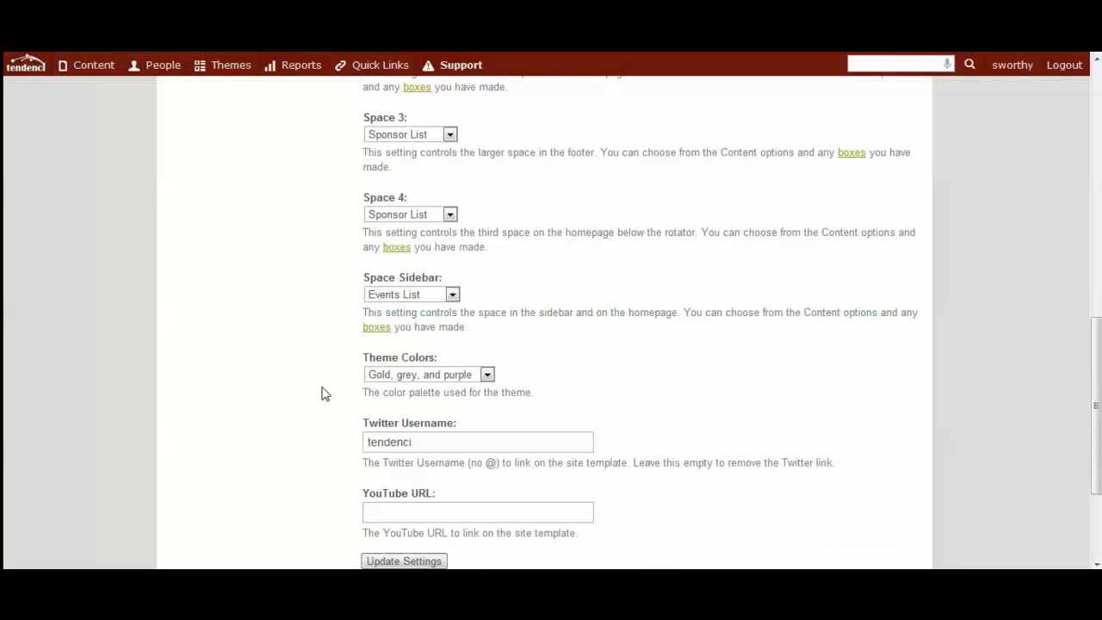
{"action": "mouse_move", "coordinate": [330, 385]}
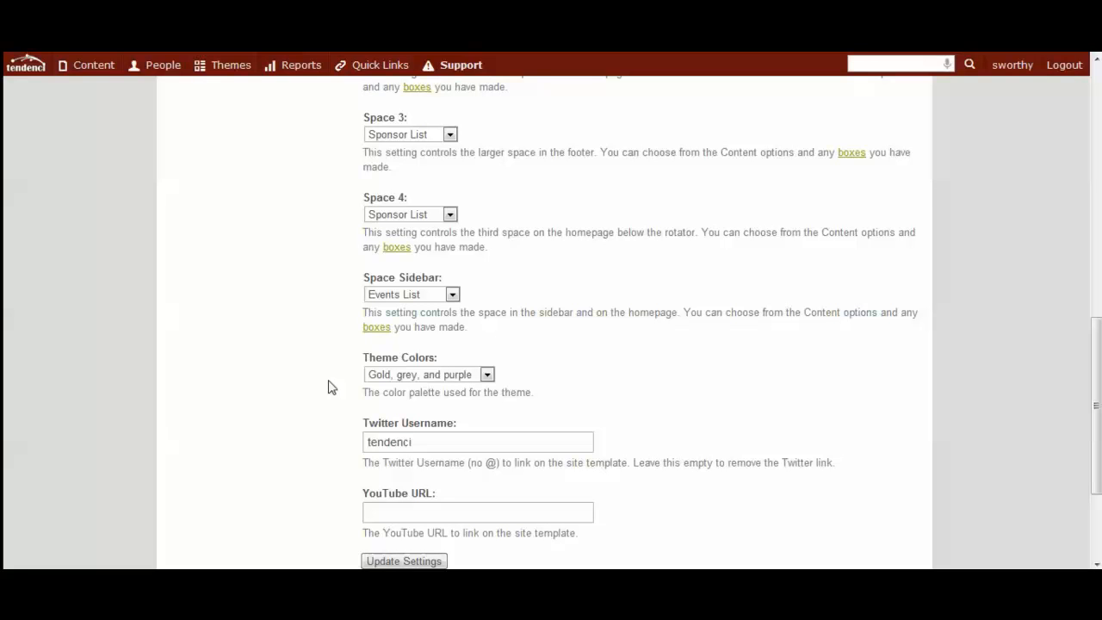
{"action": "mouse_move", "coordinate": [619, 220]}
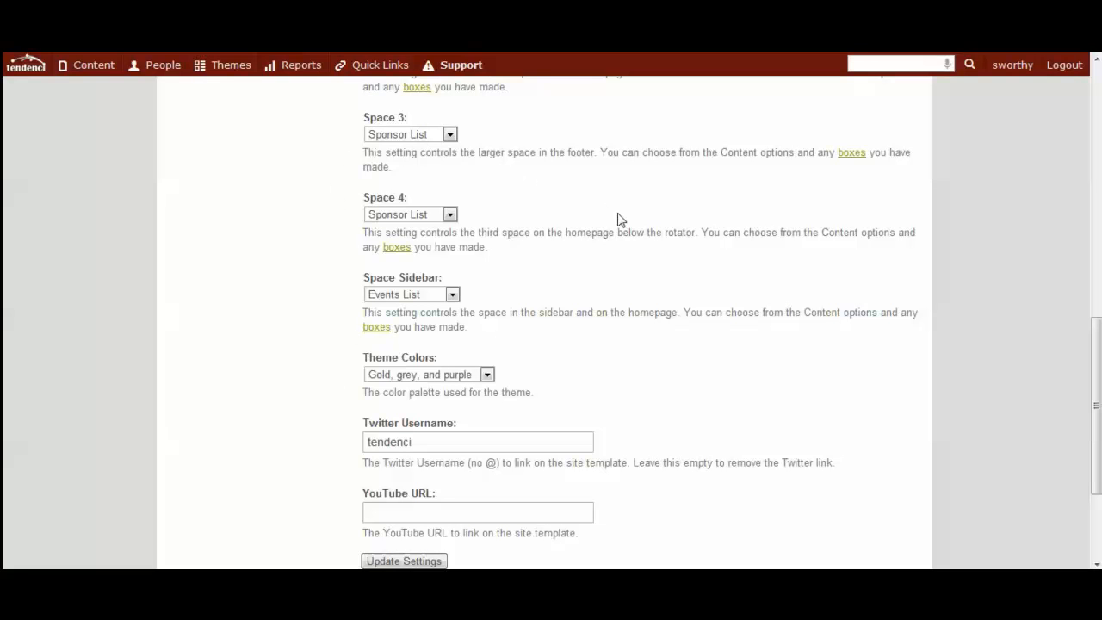
{"action": "mouse_move", "coordinate": [670, 310]}
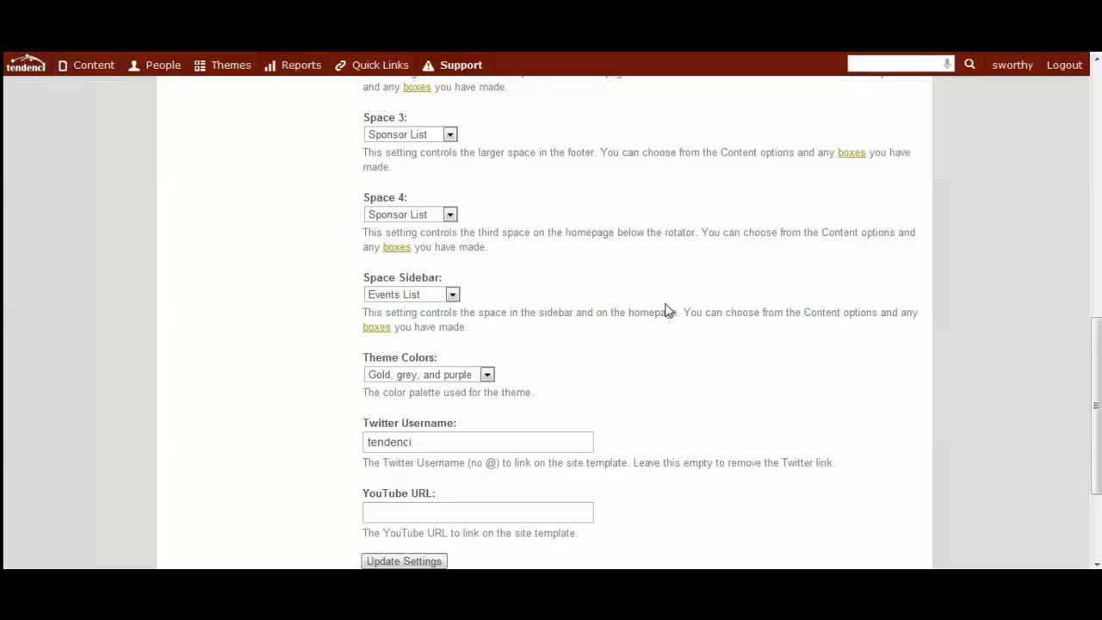
{"action": "scroll", "scroll_direction": "down", "scroll_amount": 3}
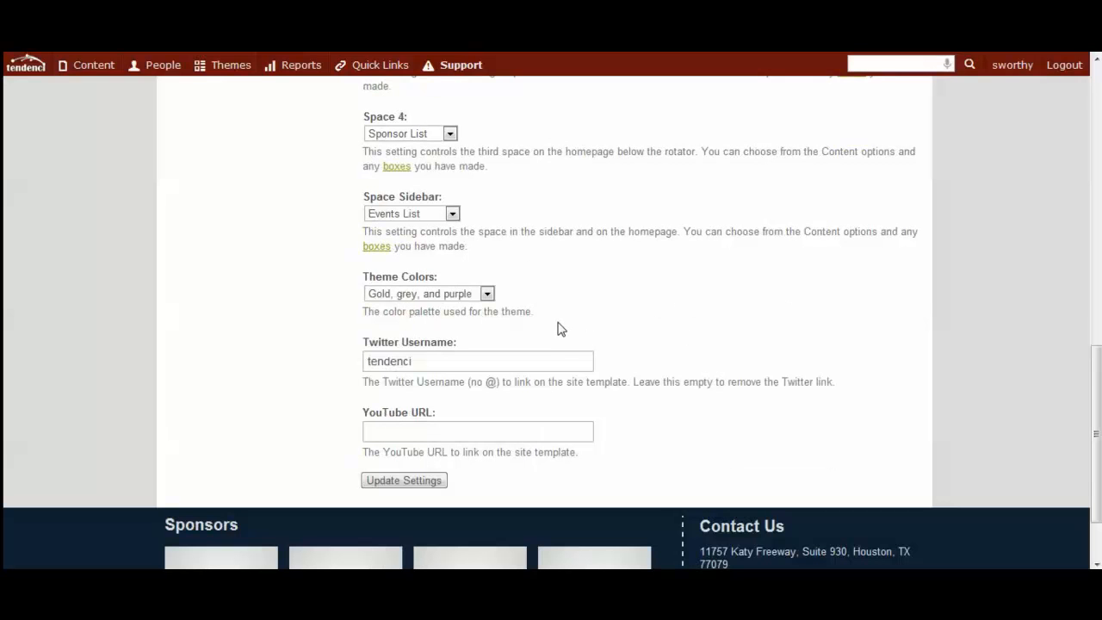
{"action": "mouse_move", "coordinate": [286, 274]}
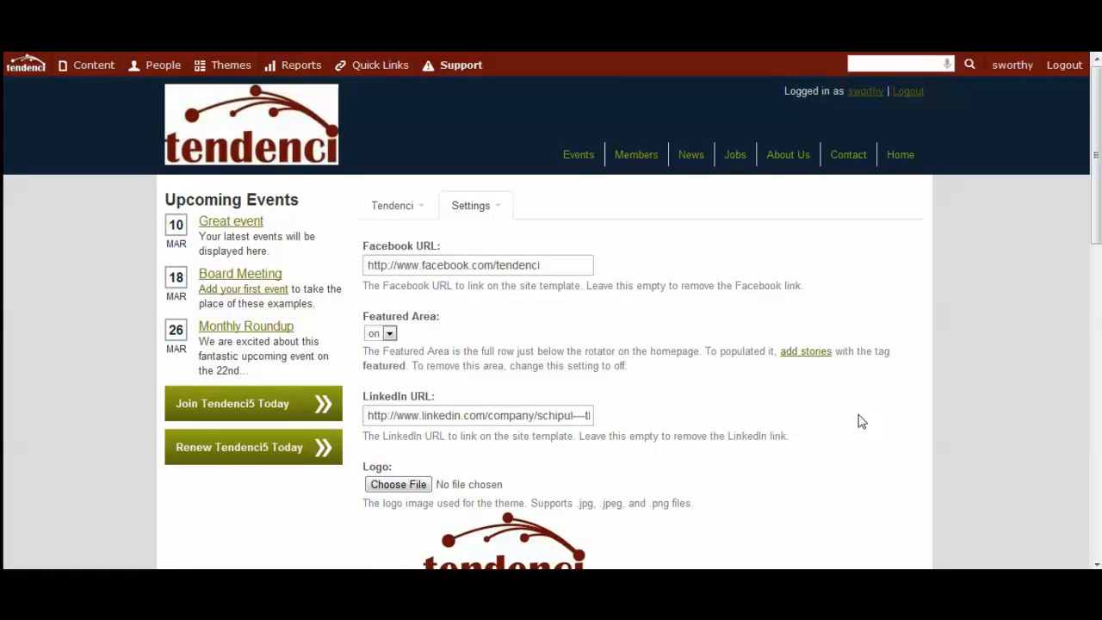
{"action": "mouse_move", "coordinate": [856, 420]}
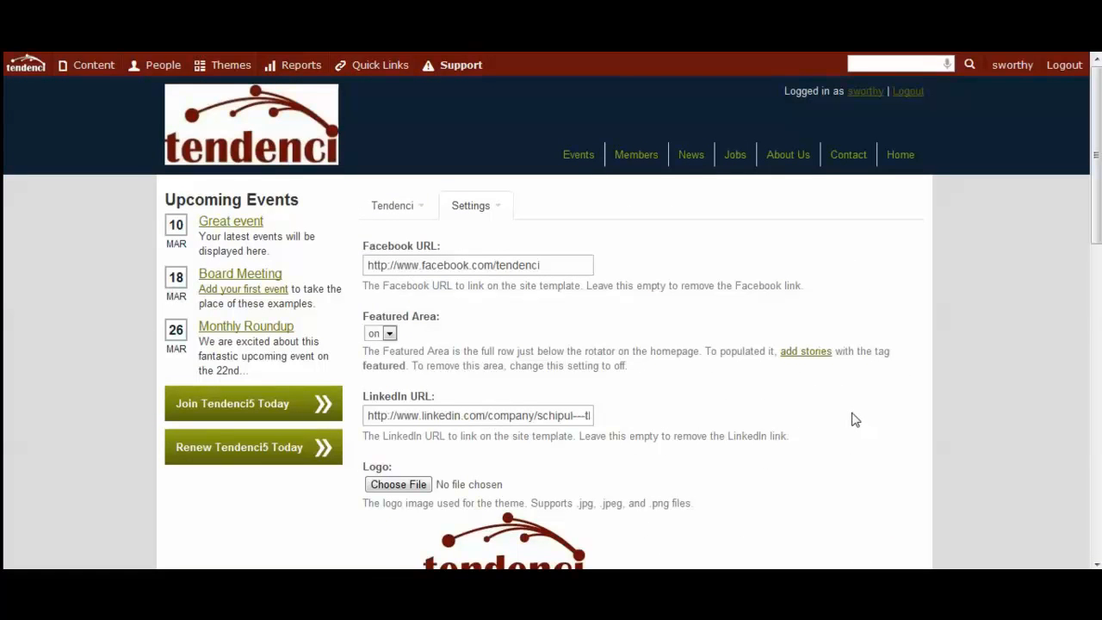
{"action": "mouse_move", "coordinate": [857, 419]}
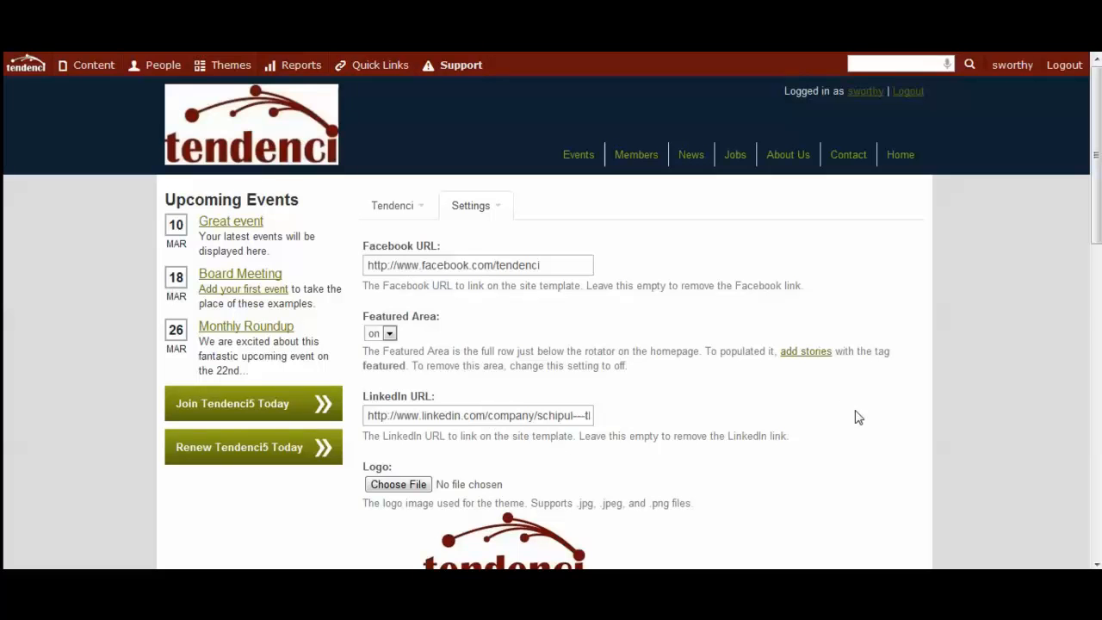
{"action": "mouse_move", "coordinate": [124, 167]}
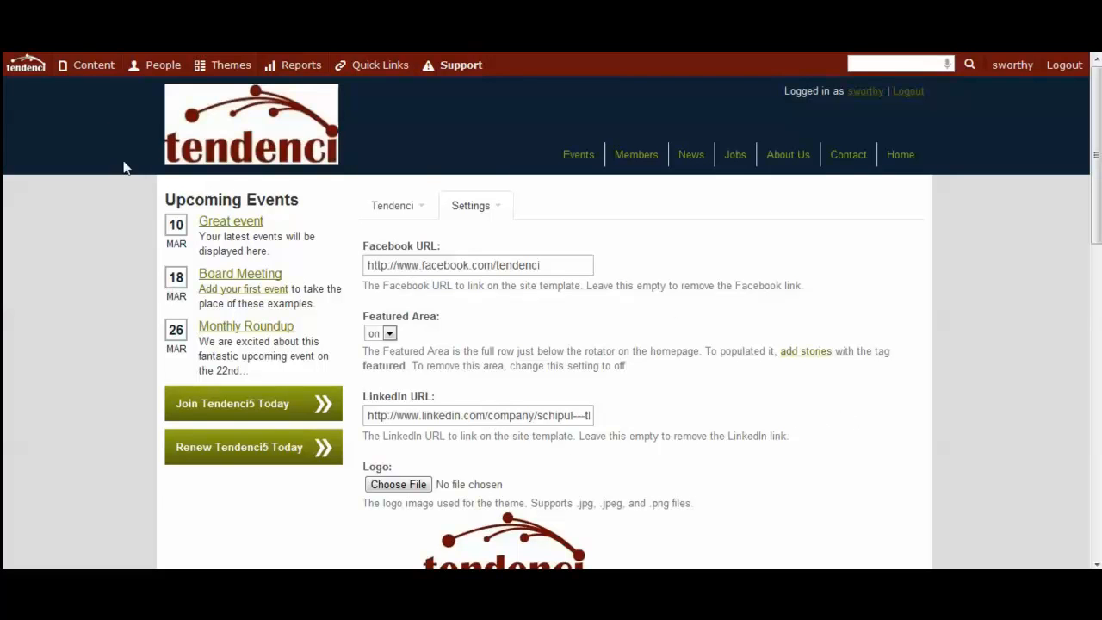
{"action": "left_click", "coordinate": [93, 65]}
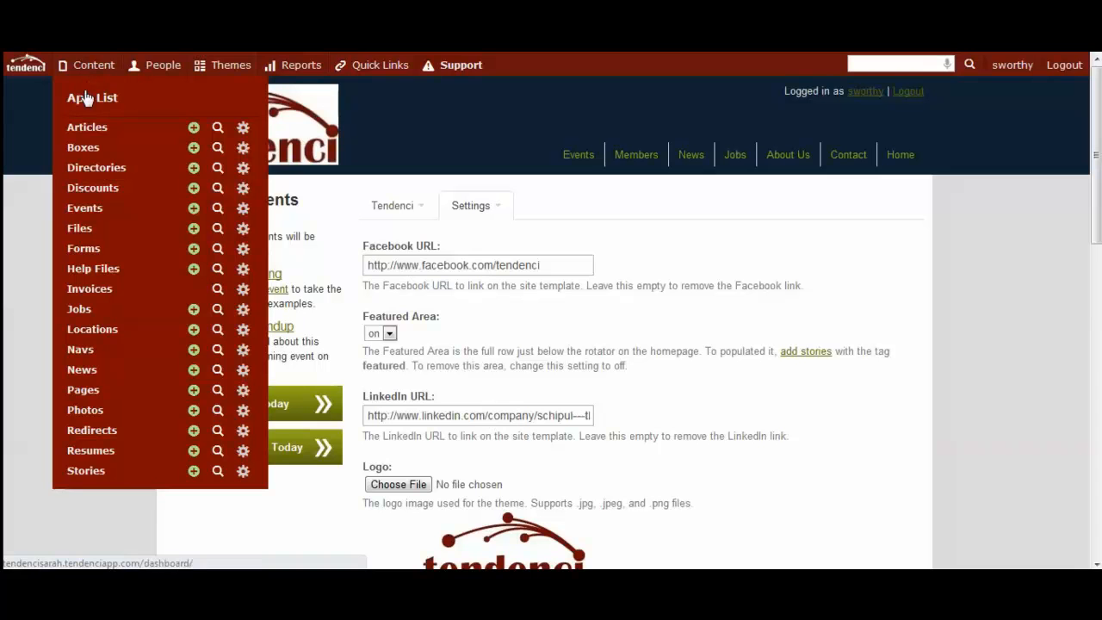
{"action": "mouse_move", "coordinate": [193, 127]}
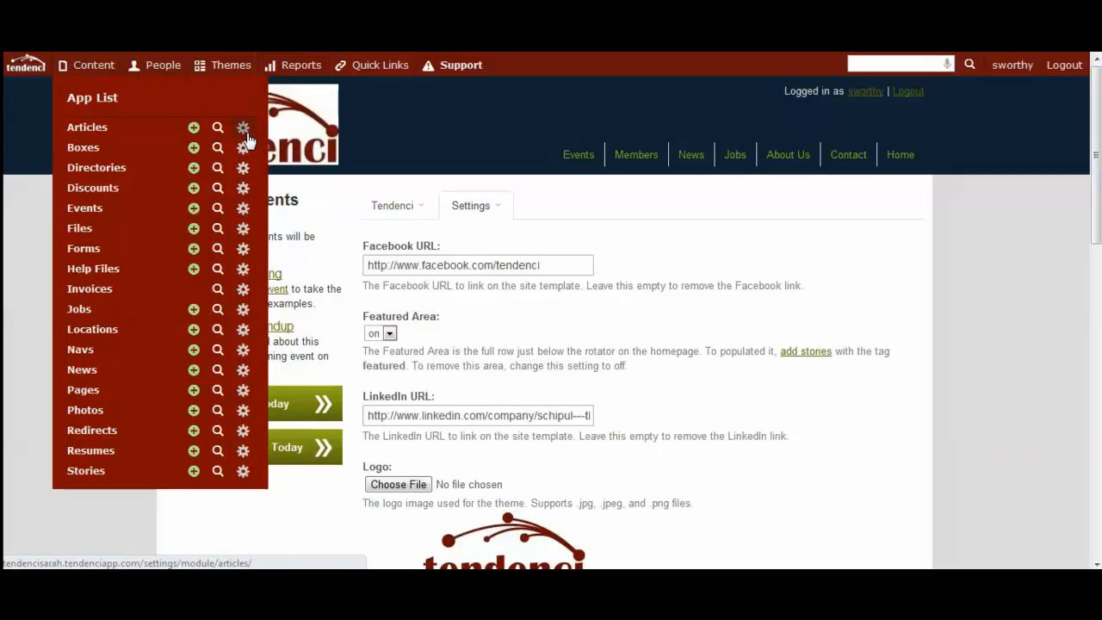
{"action": "mouse_move", "coordinate": [244, 167]}
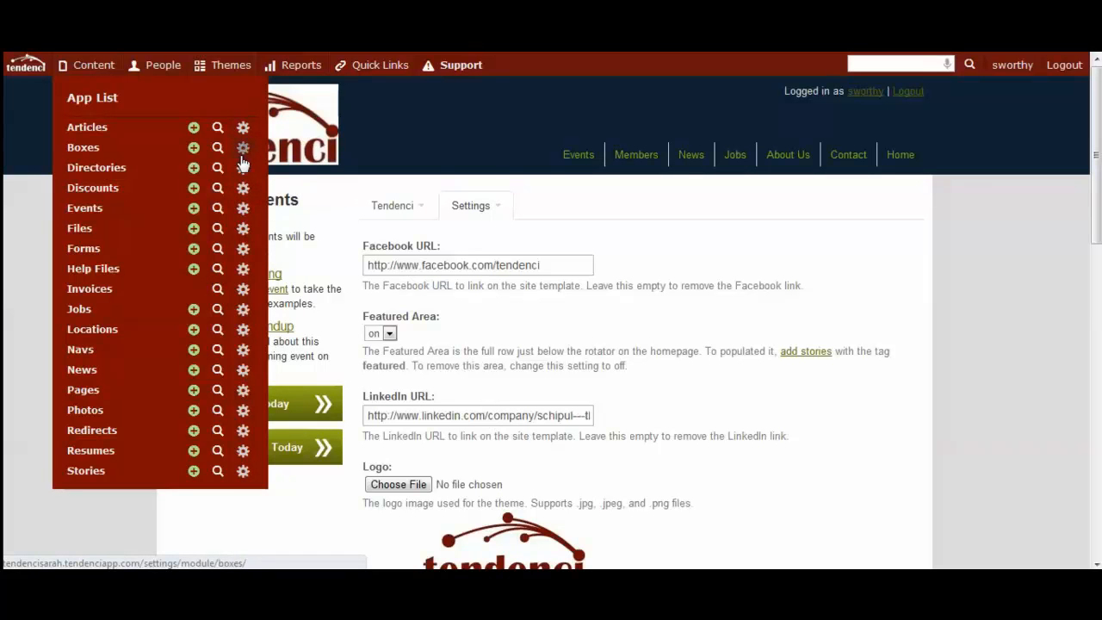
{"action": "mouse_move", "coordinate": [245, 410]}
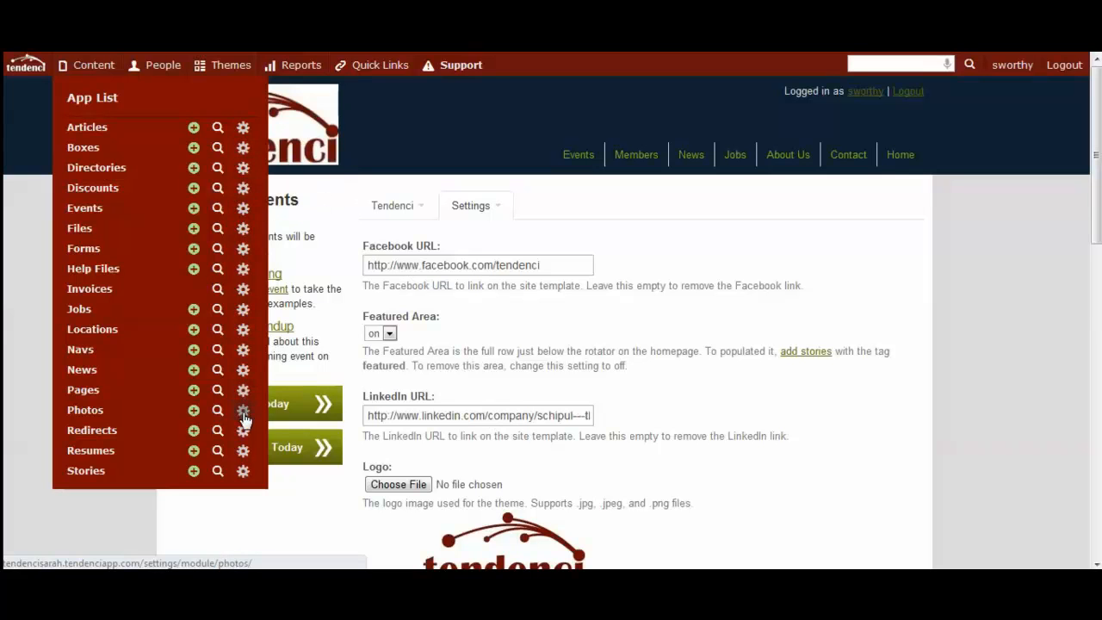
{"action": "mouse_move", "coordinate": [244, 149]}
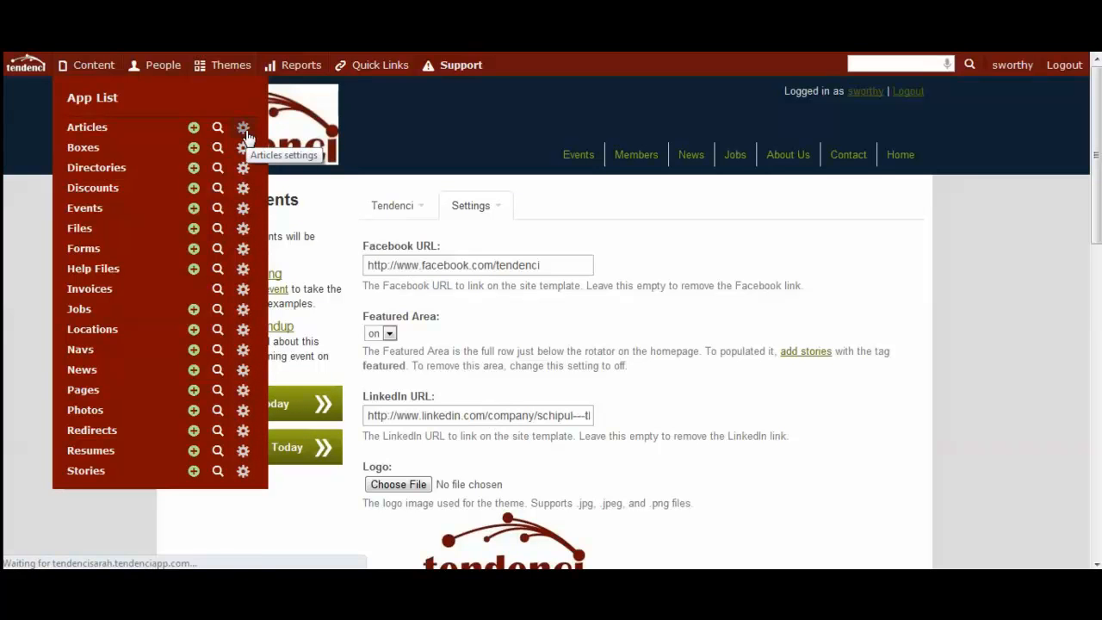
Step: Go to the Articles module settings via the gear icon in the Content App List
{"action": "left_click", "coordinate": [245, 128]}
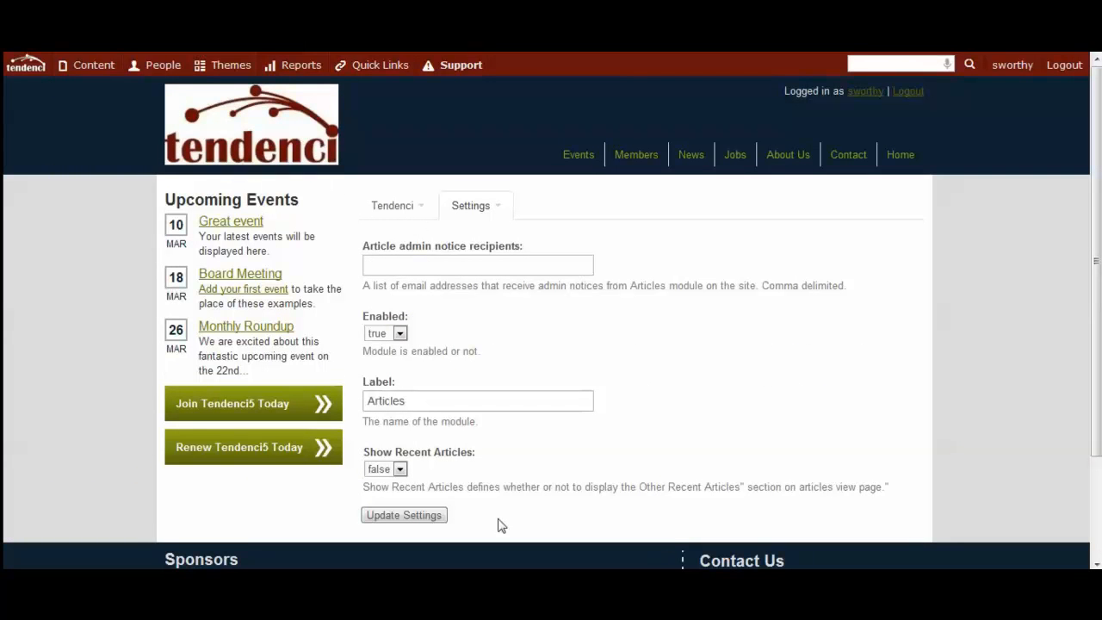
{"action": "mouse_move", "coordinate": [623, 365]}
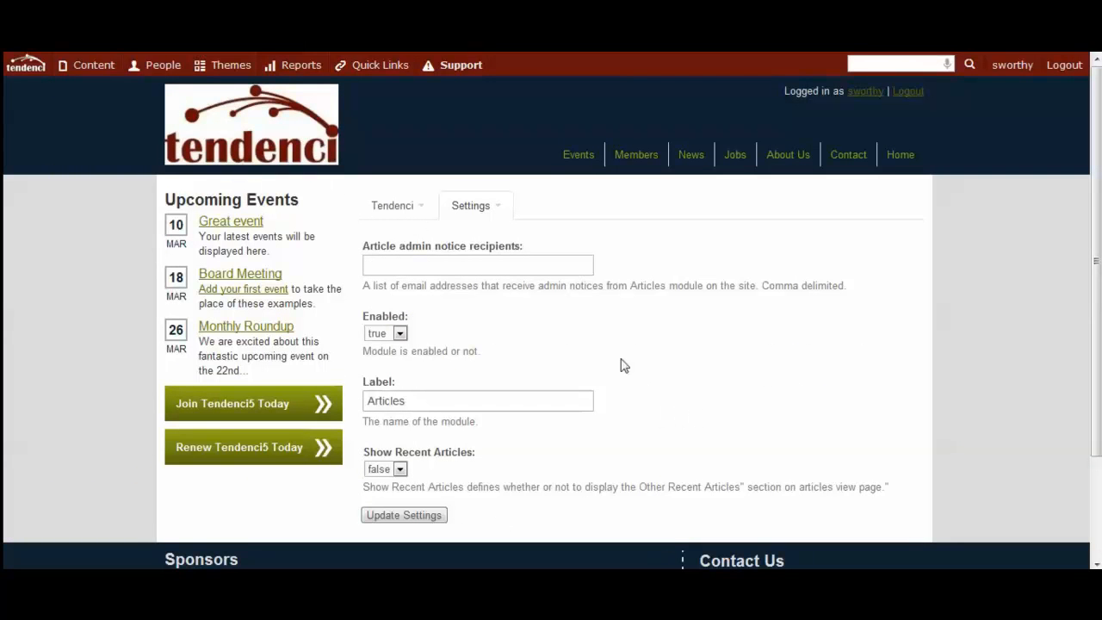
{"action": "left_click", "coordinate": [162, 66]}
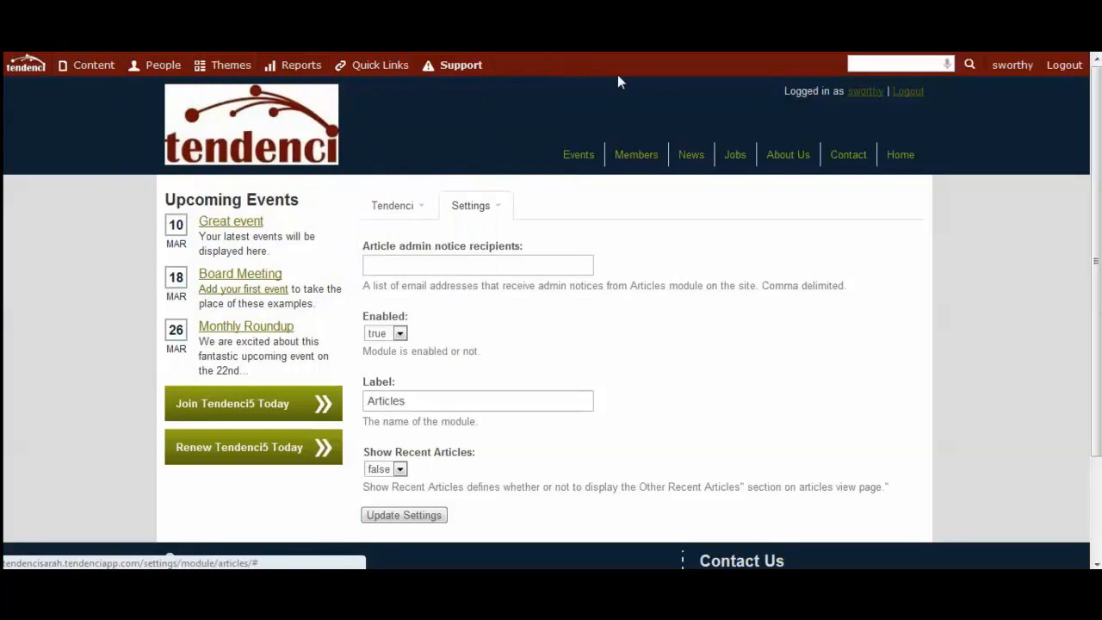
Step: Go to the Full Settings List from Quick Links and browse the module sections from Articles onward
{"action": "left_click", "coordinate": [379, 66]}
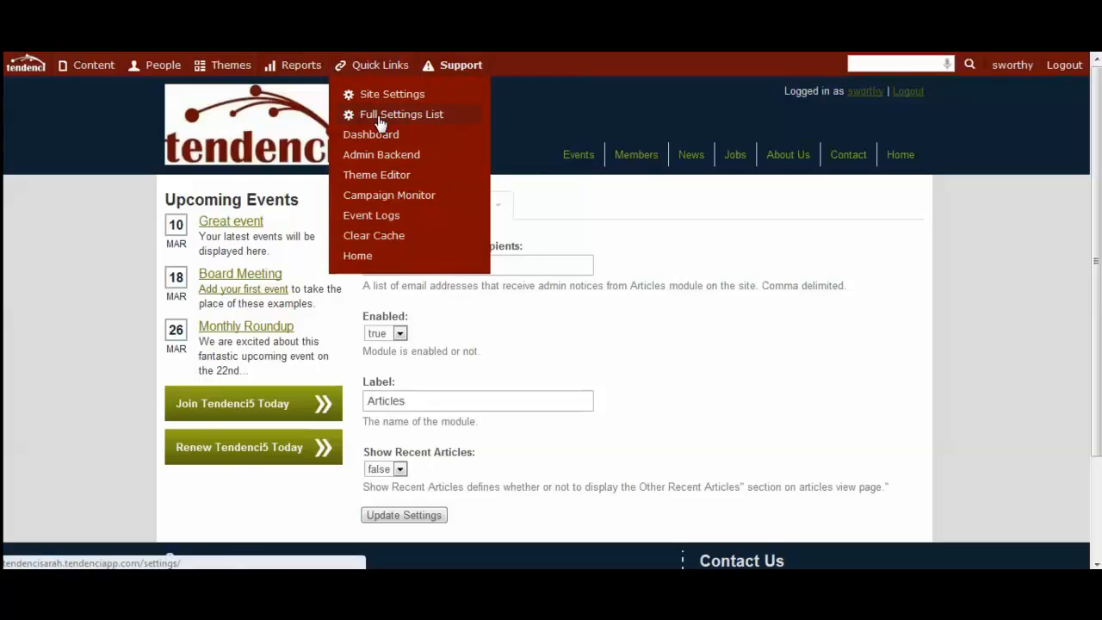
{"action": "left_click", "coordinate": [401, 114]}
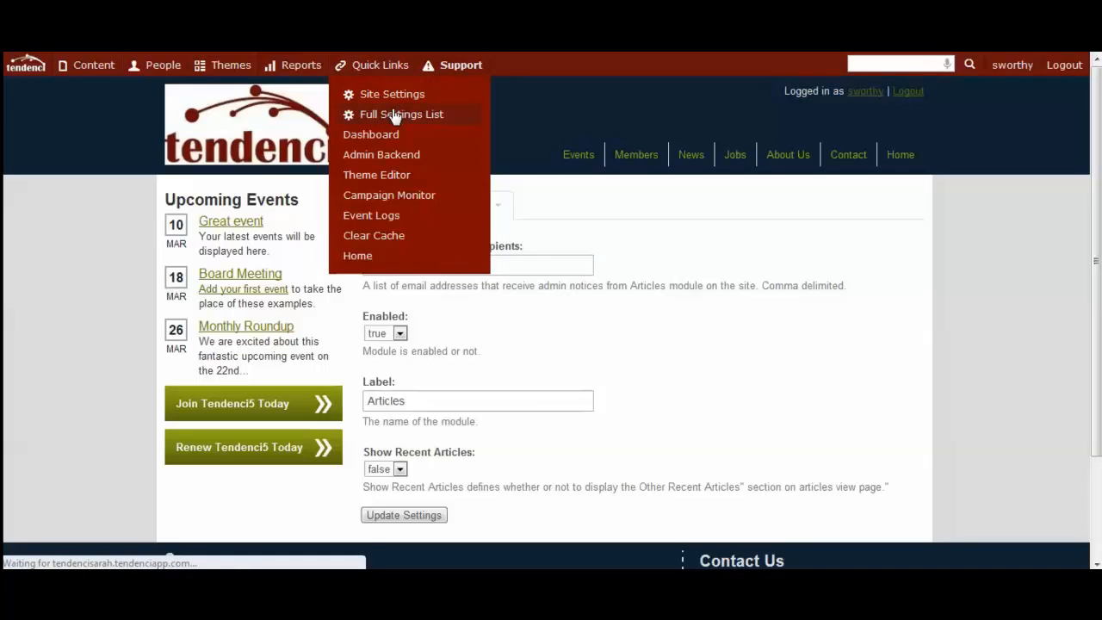
{"action": "left_click", "coordinate": [401, 113]}
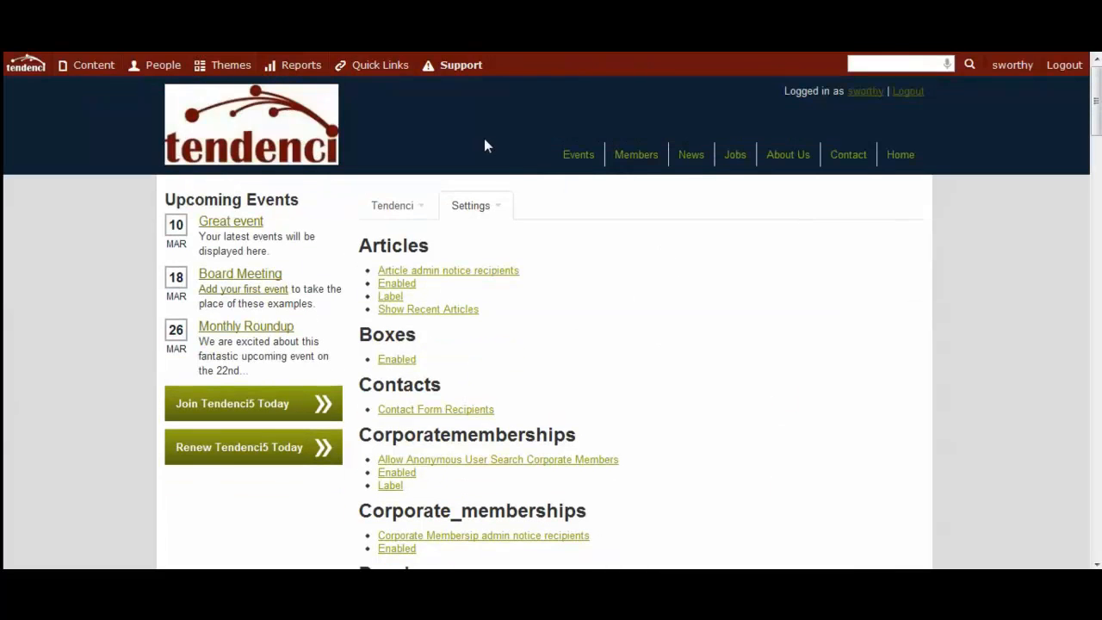
{"action": "scroll", "scroll_direction": "down", "scroll_amount": 3}
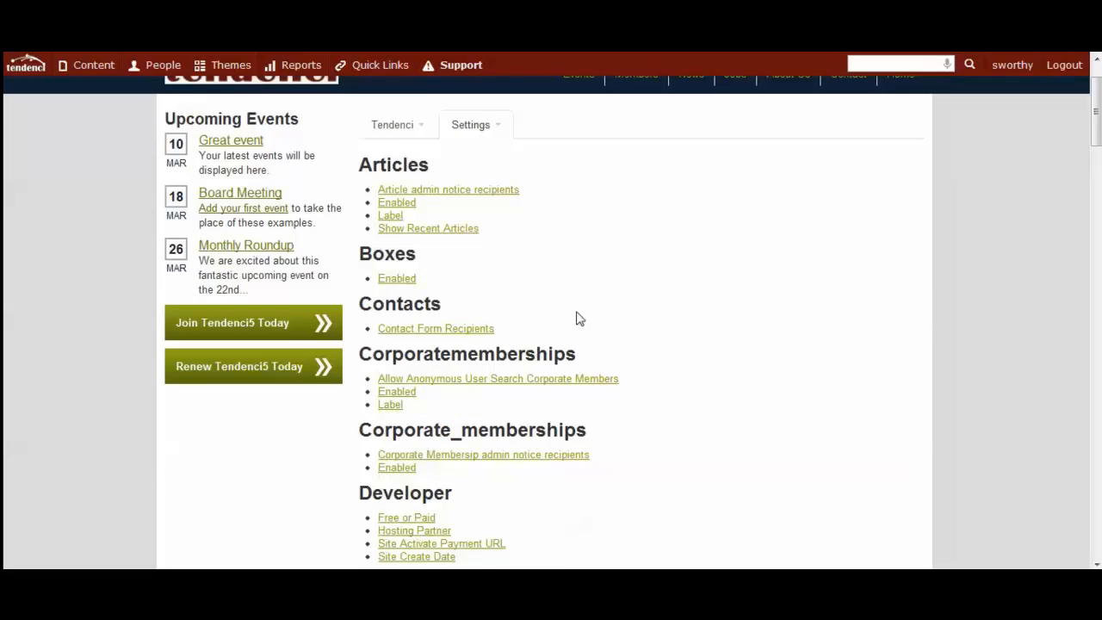
{"action": "scroll", "scroll_direction": "down", "scroll_amount": 3}
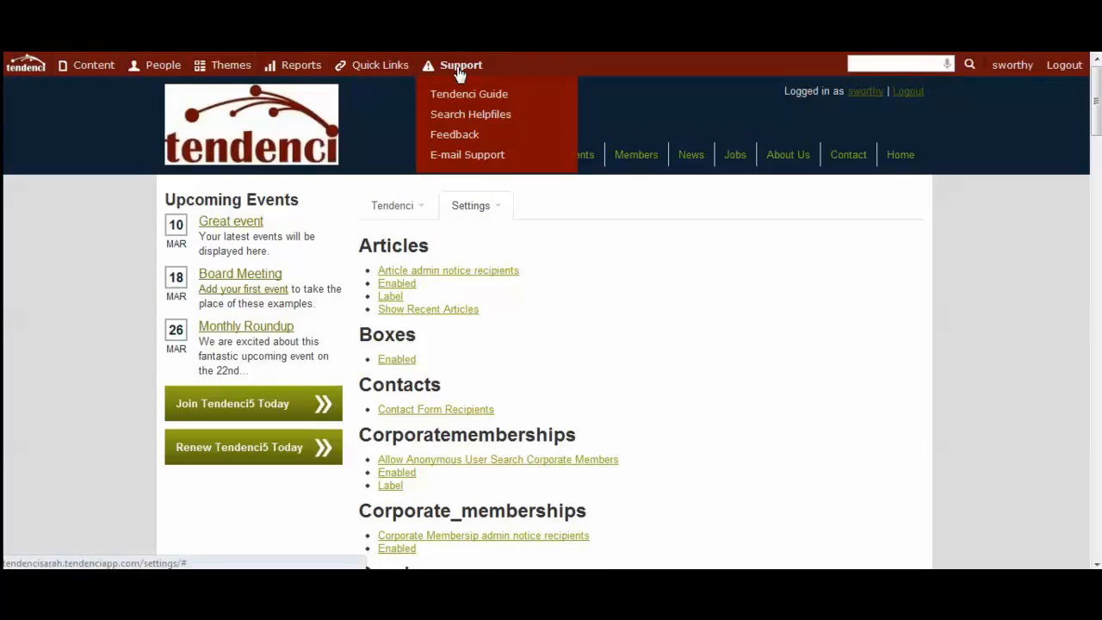
{"action": "mouse_move", "coordinate": [468, 93]}
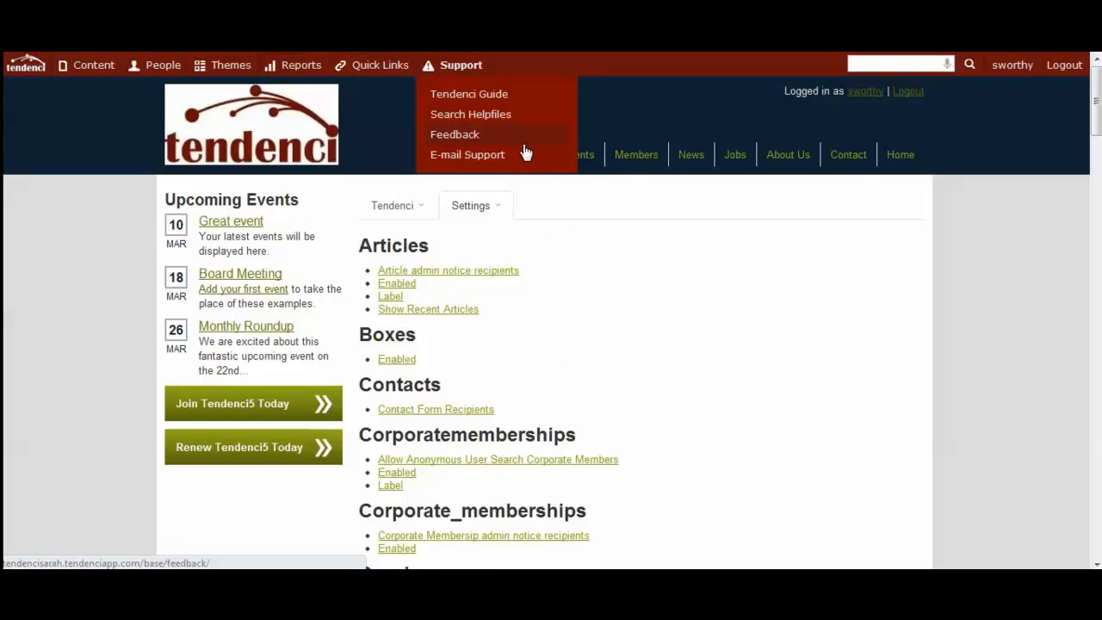
{"action": "mouse_move", "coordinate": [469, 155]}
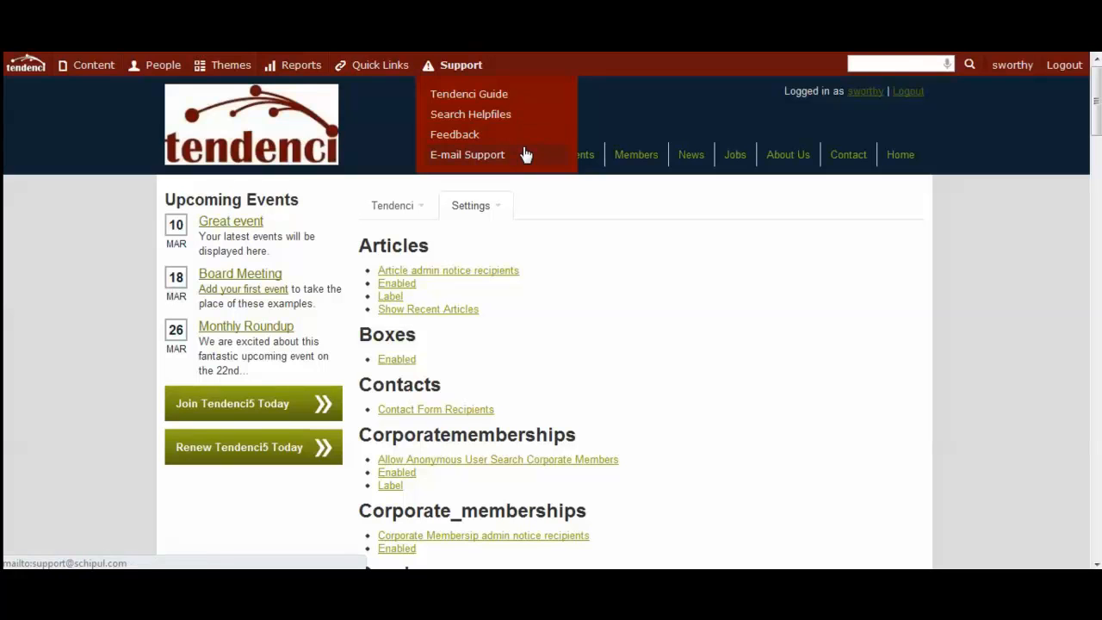